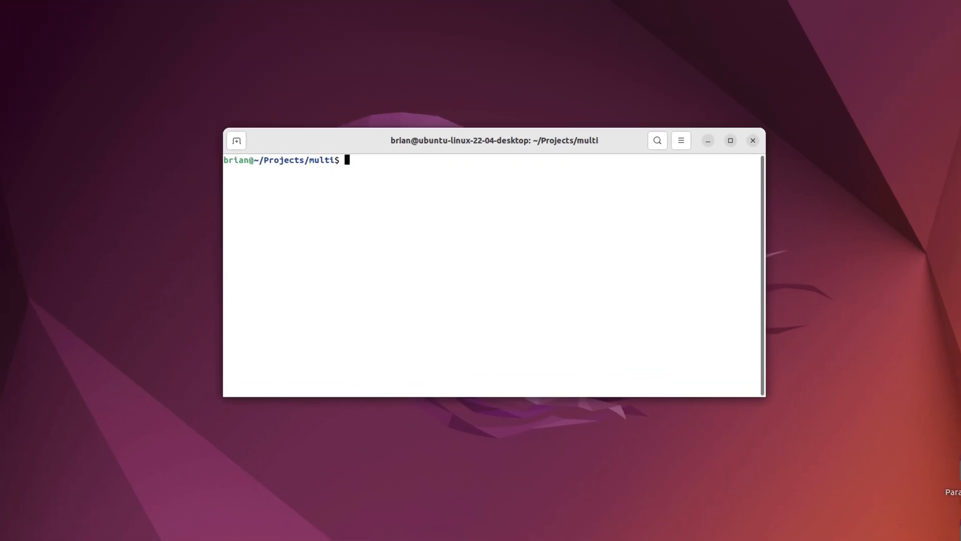
# Step: Focus the Terminal window in the multi projects folder
pyautogui.click(730, 140)
pyautogui.write('ls')
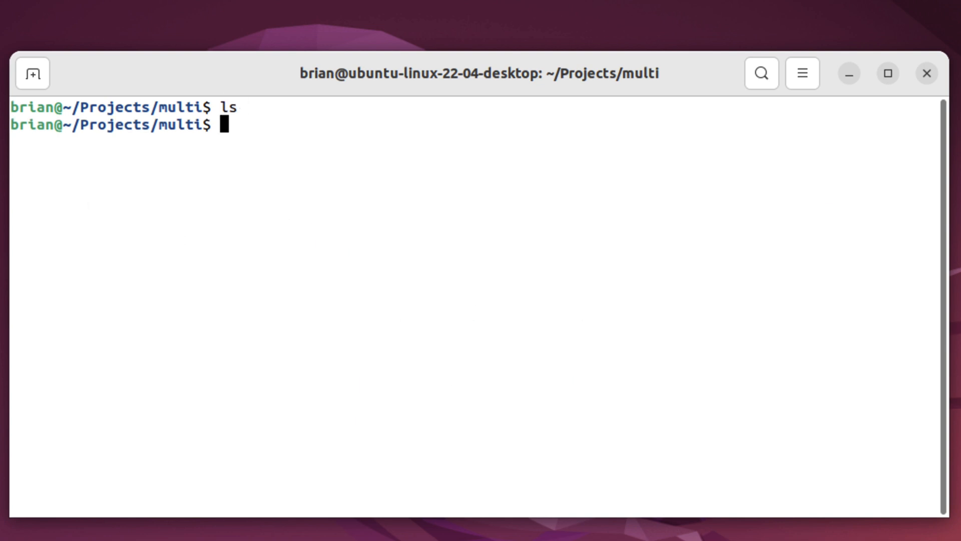
# Step: Start an mvn archetype:generate command using the org.codehaus.mojo.archetypes pom-root archetype
pyautogui.write('mvn arche')
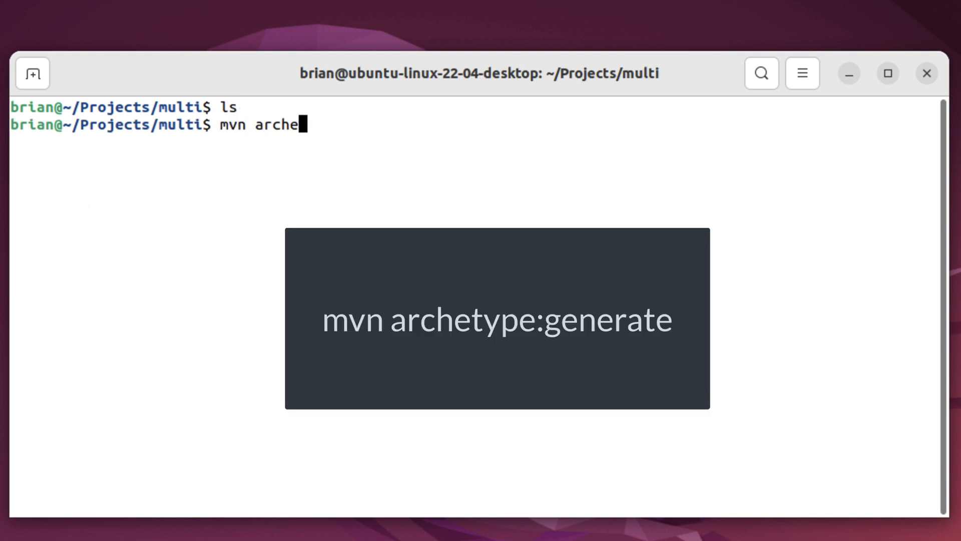
pyautogui.write('type:')
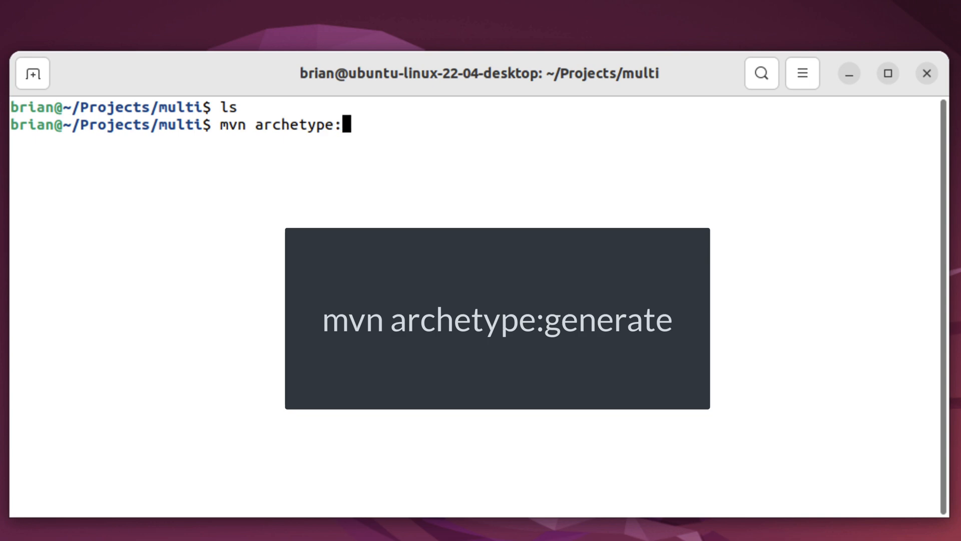
pyautogui.write('generate')
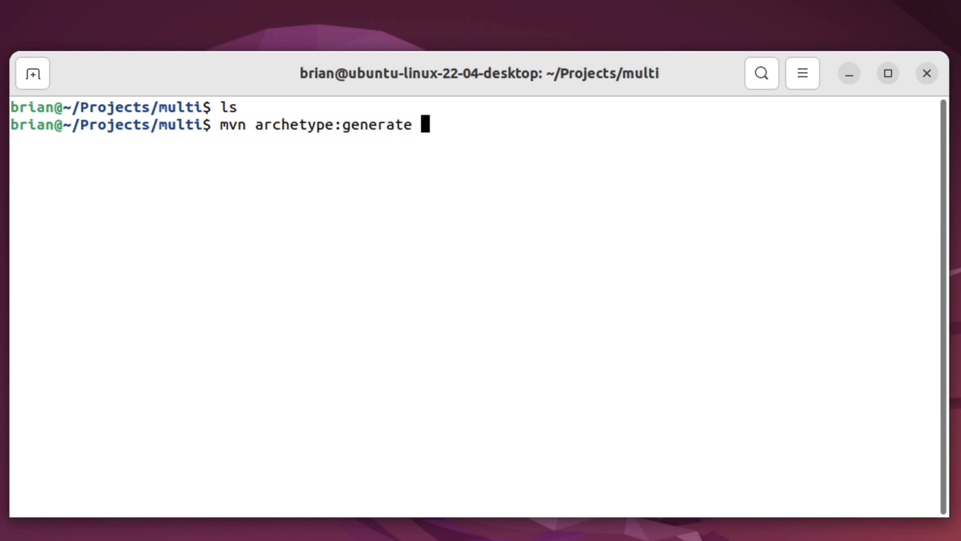
pyautogui.write('-Darchetype')
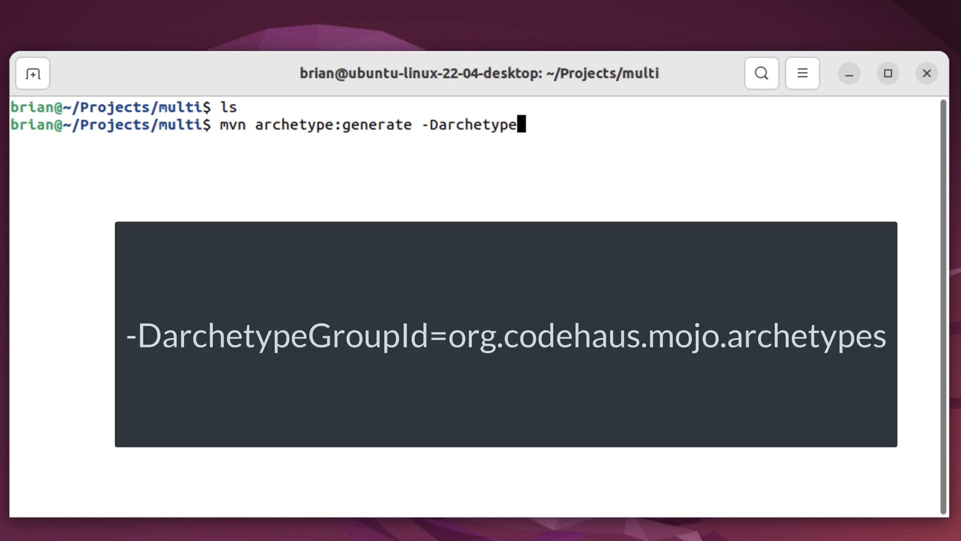
pyautogui.write('GroupId')
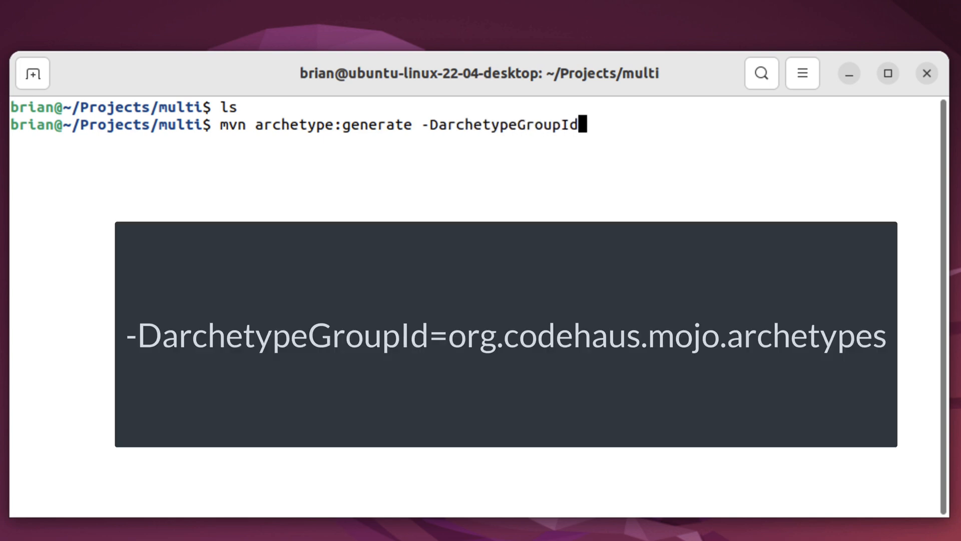
pyautogui.write('=org.co')
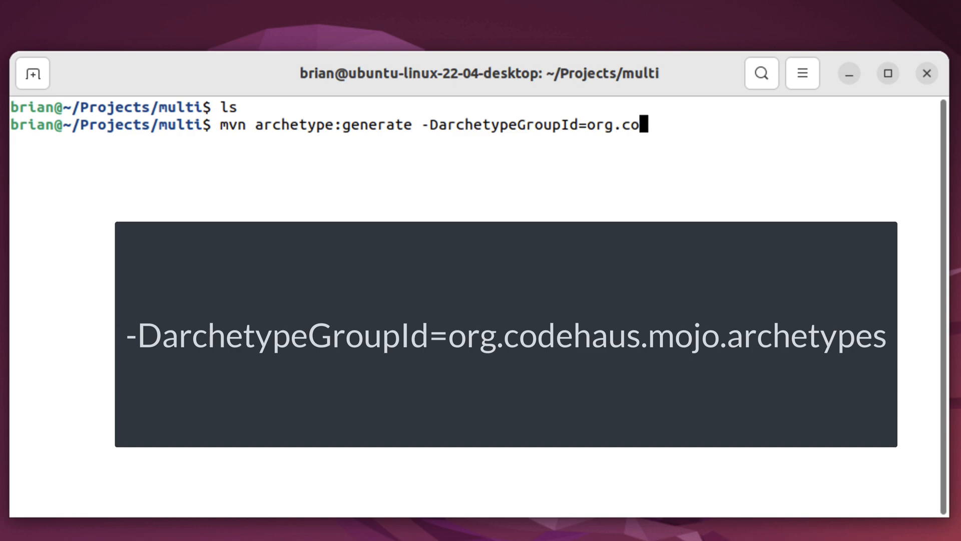
pyautogui.write('dehaus.')
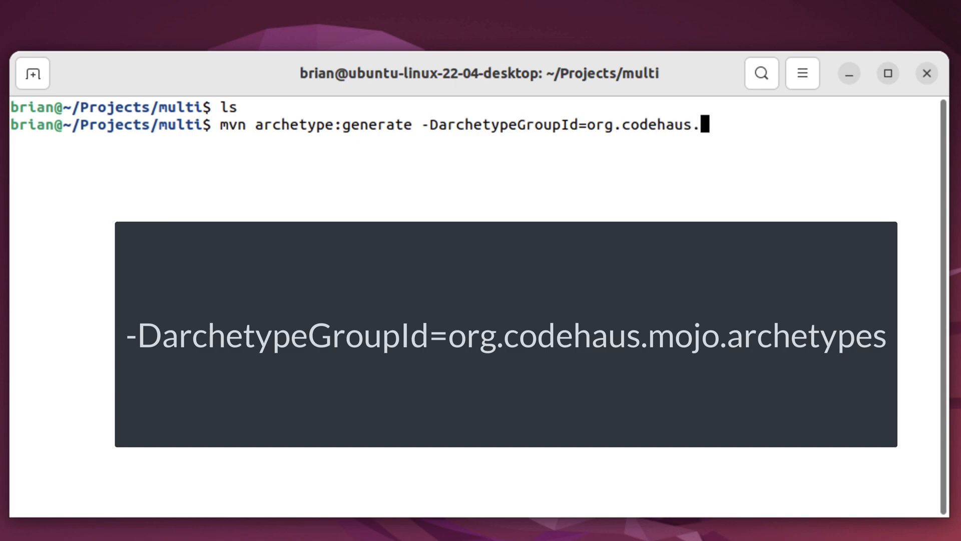
pyautogui.write('mojo.archetyp')
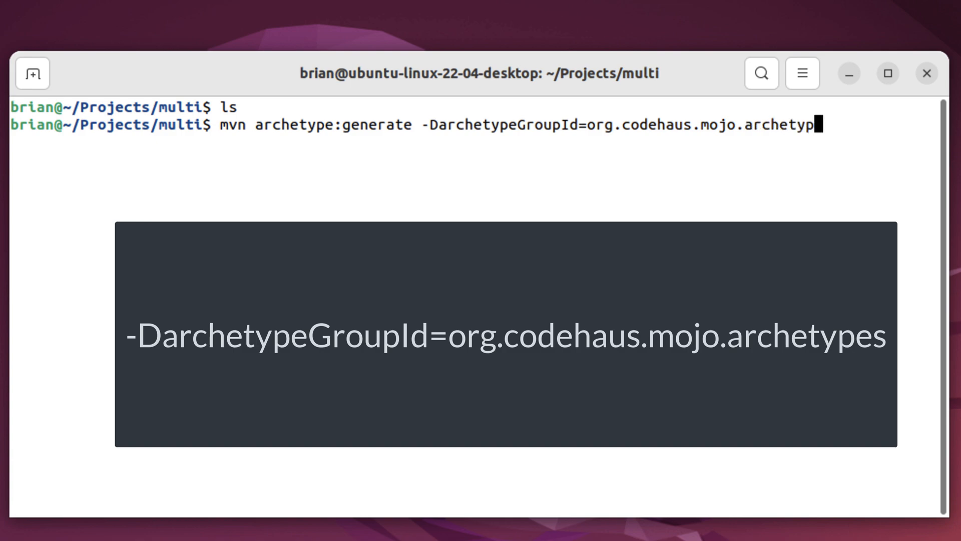
pyautogui.write('es \\')
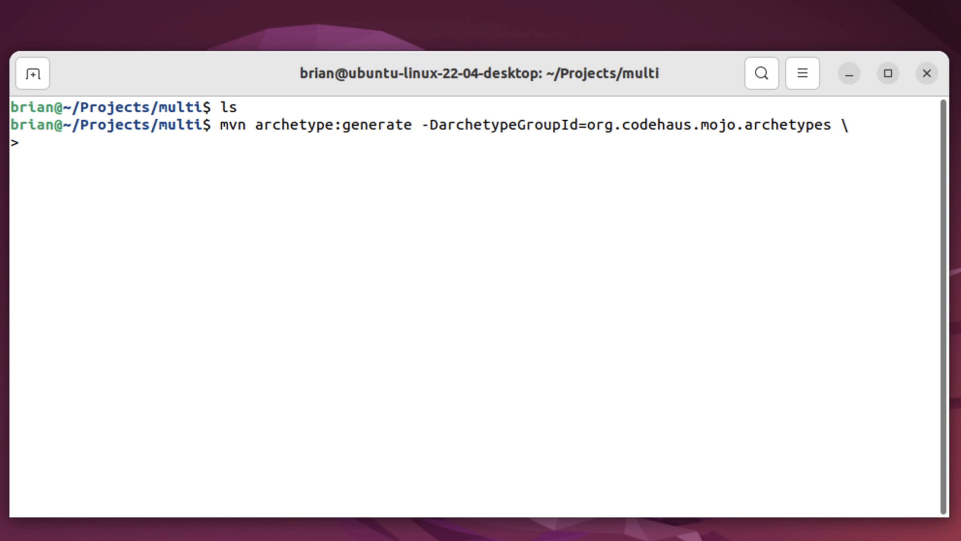
pyautogui.write('-D')
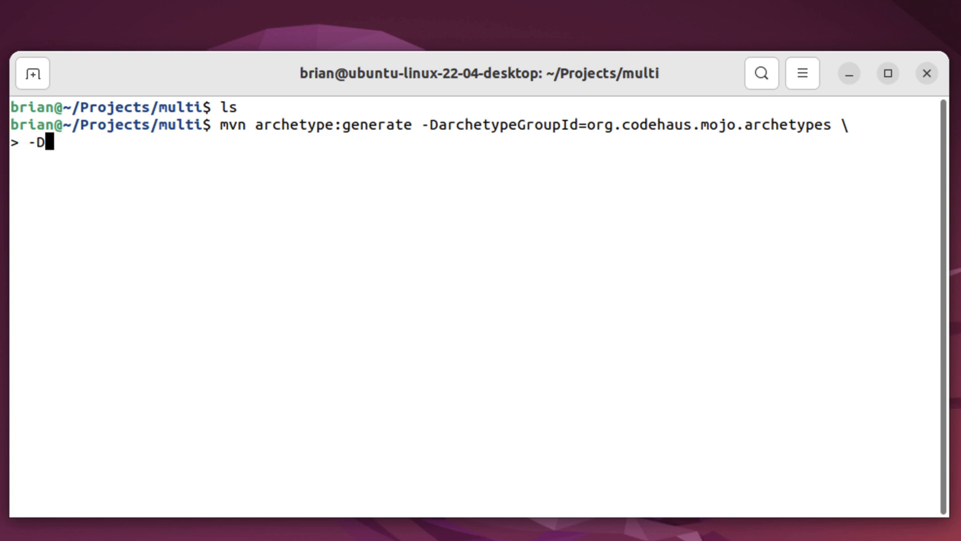
pyautogui.write('archetypeArtifactId')
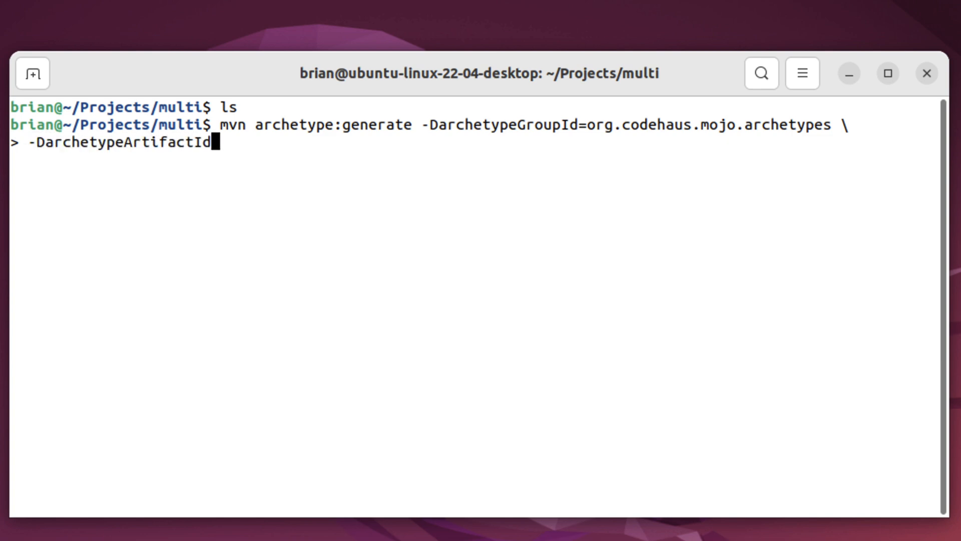
pyautogui.write('=pom-root')
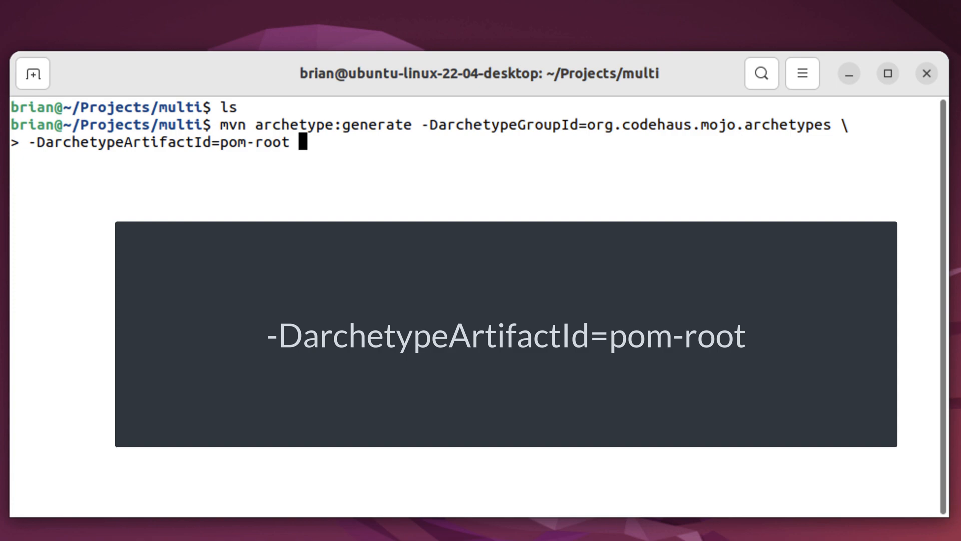
# Step: Add archetype version RELEASE, groupId com.beginsecure, artifactId module-xpert and interactiveMode=false
pyautogui.write('-DarchetypeVersion=')
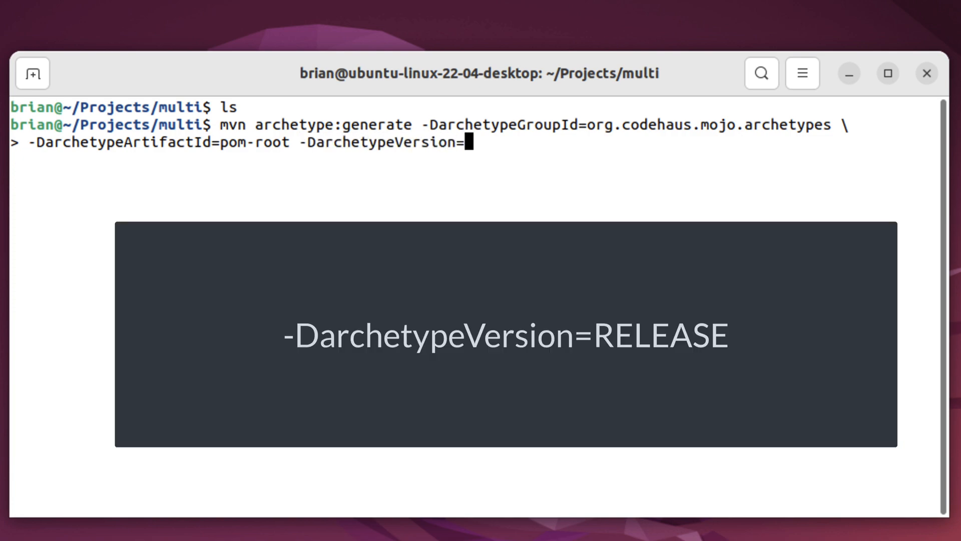
pyautogui.write('RELEASE -Dgroup')
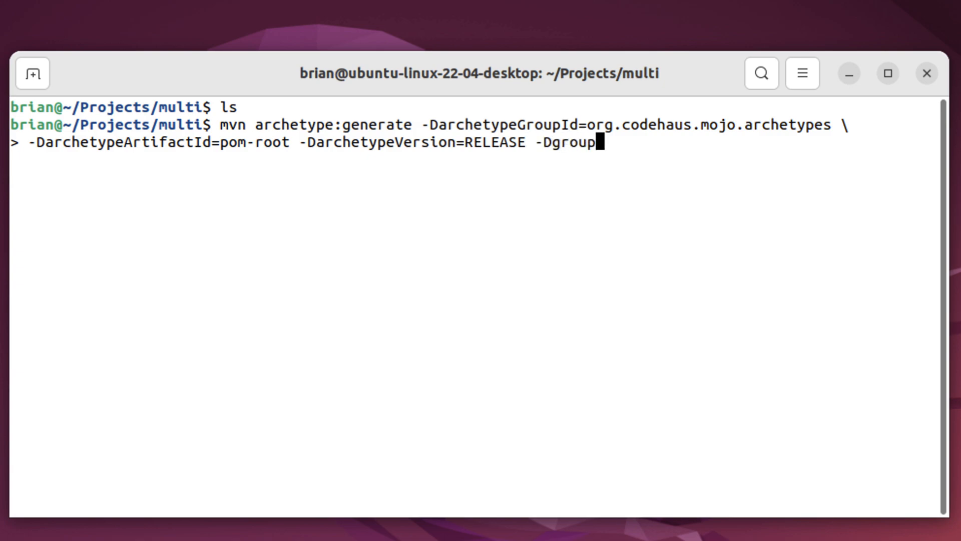
pyautogui.write('Id=c')
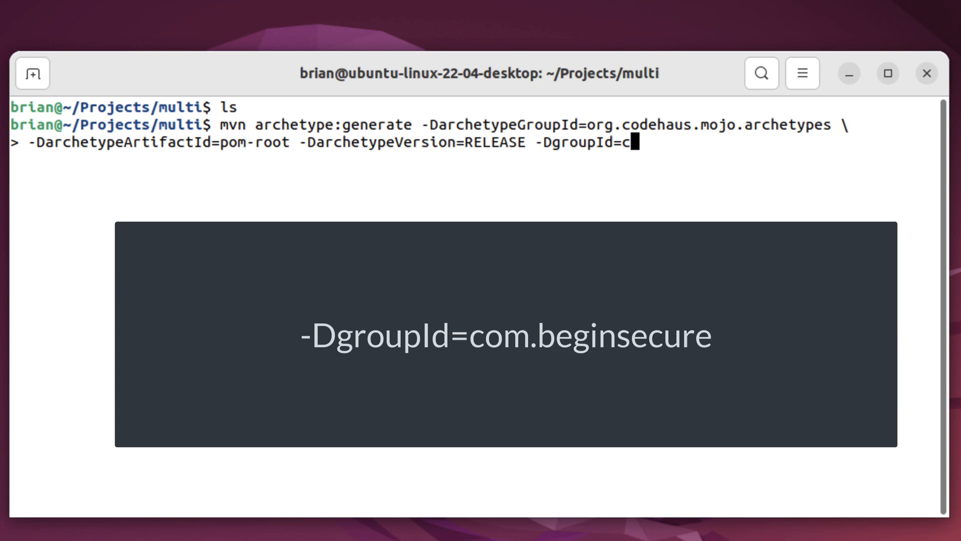
pyautogui.write('om.beginsecure')
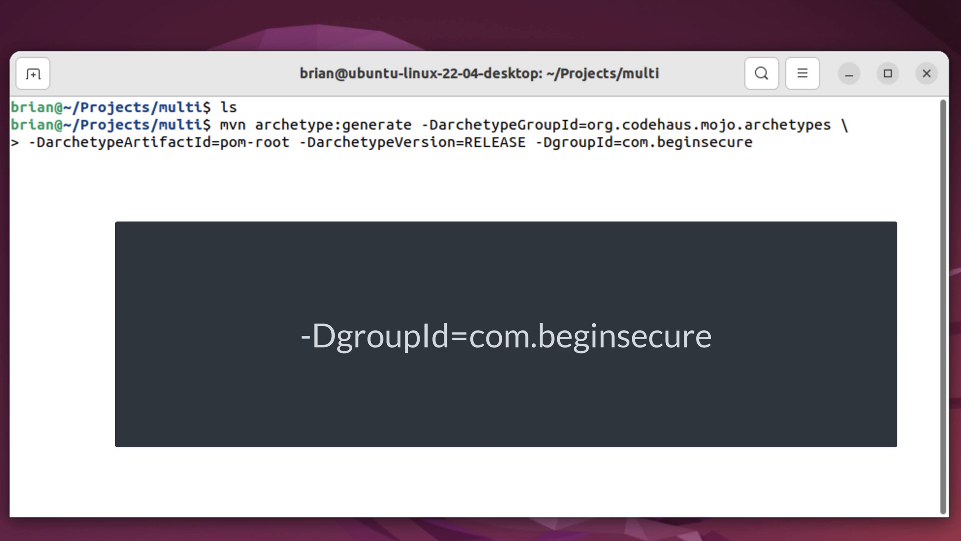
pyautogui.press('Return')
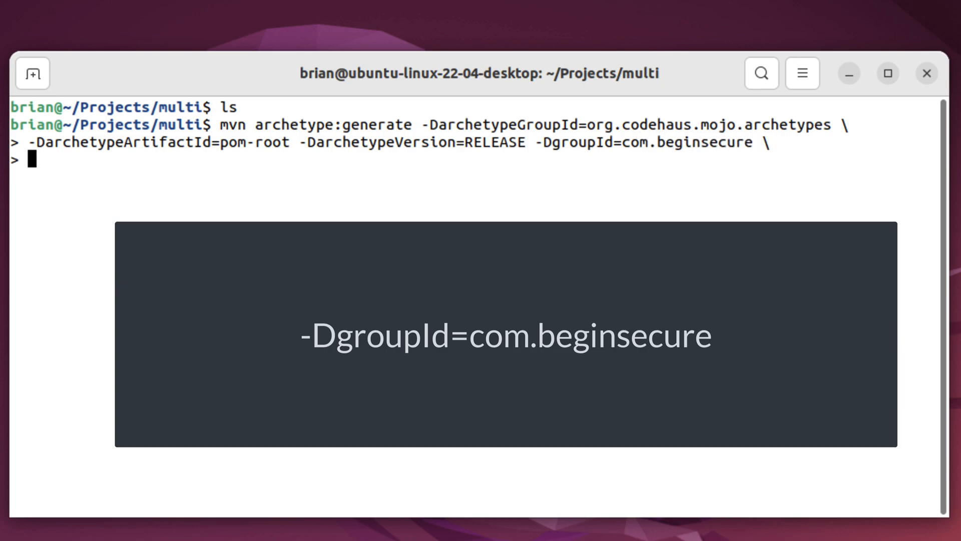
pyautogui.write('-Dartifact')
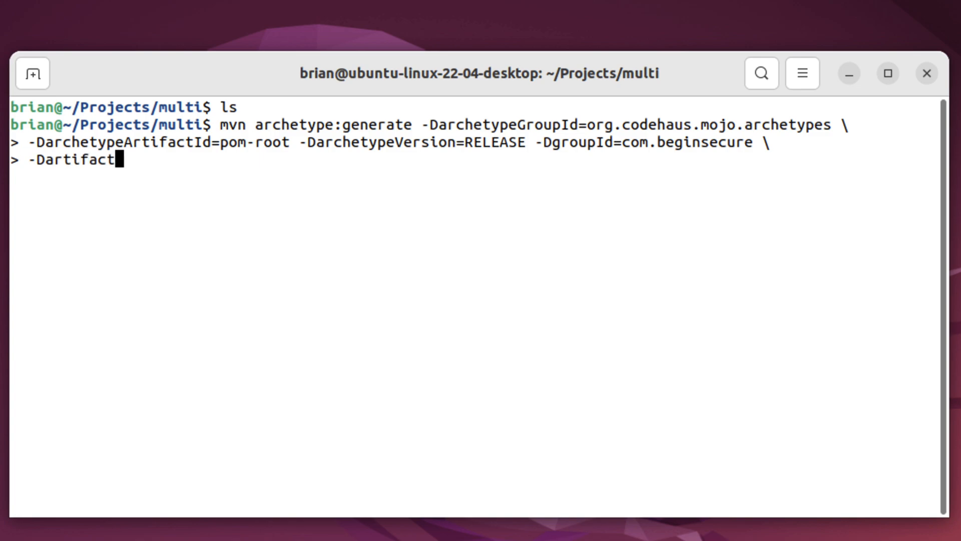
pyautogui.write('Id=module')
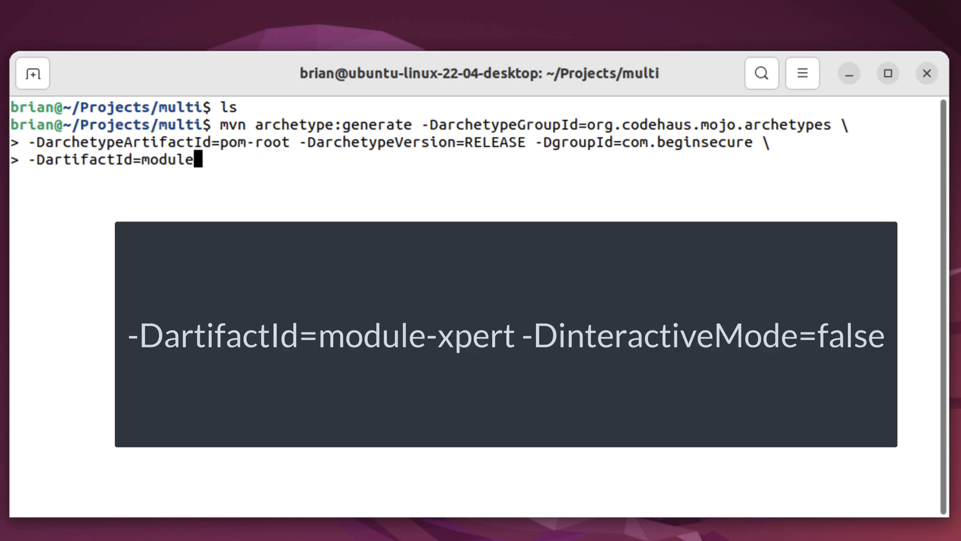
pyautogui.write('-xpert -Dinte')
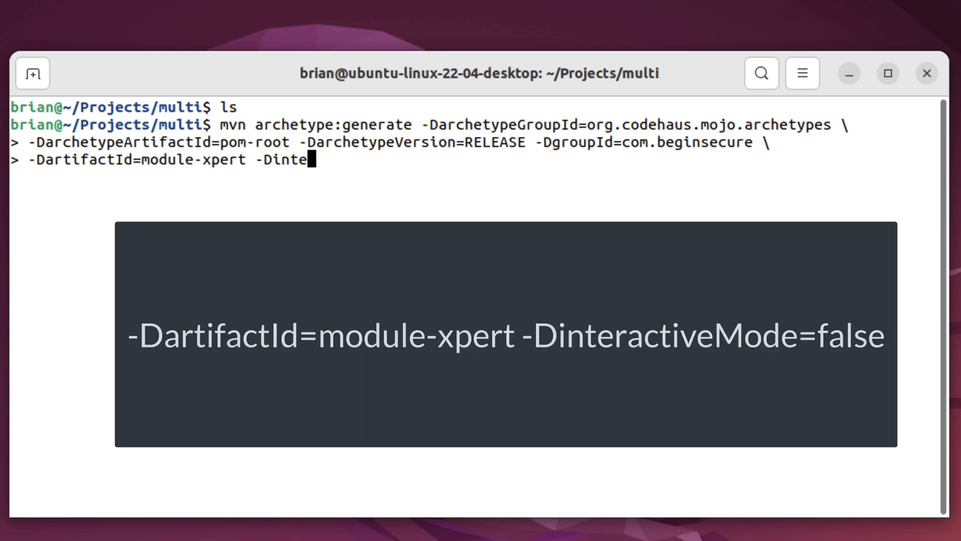
pyautogui.write('ractiveMode=false')
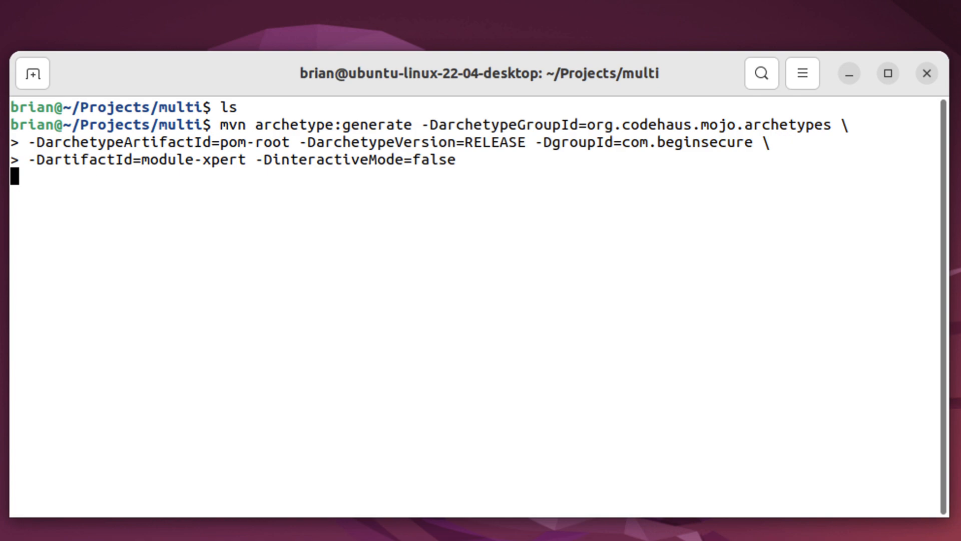
# Step: Run the generation, then inspect module-xpert with tree and find, showing only pom.xml
pyautogui.press('Return')
pyautogui.write('ls')
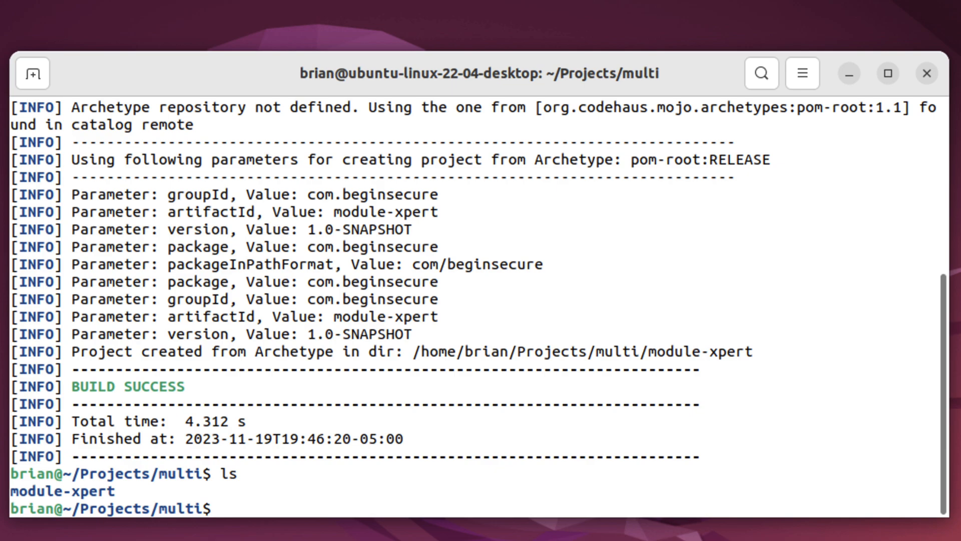
pyautogui.write('tree')
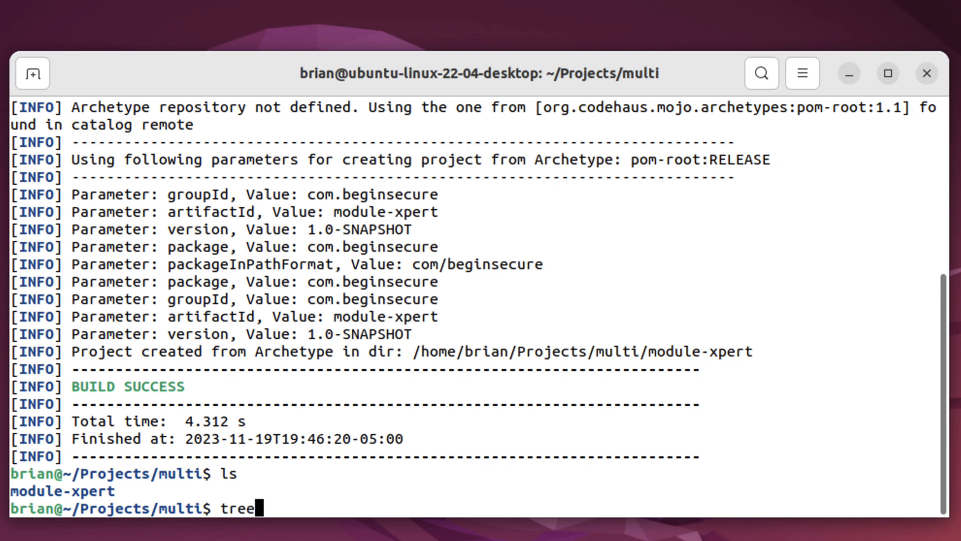
pyautogui.press('Return')
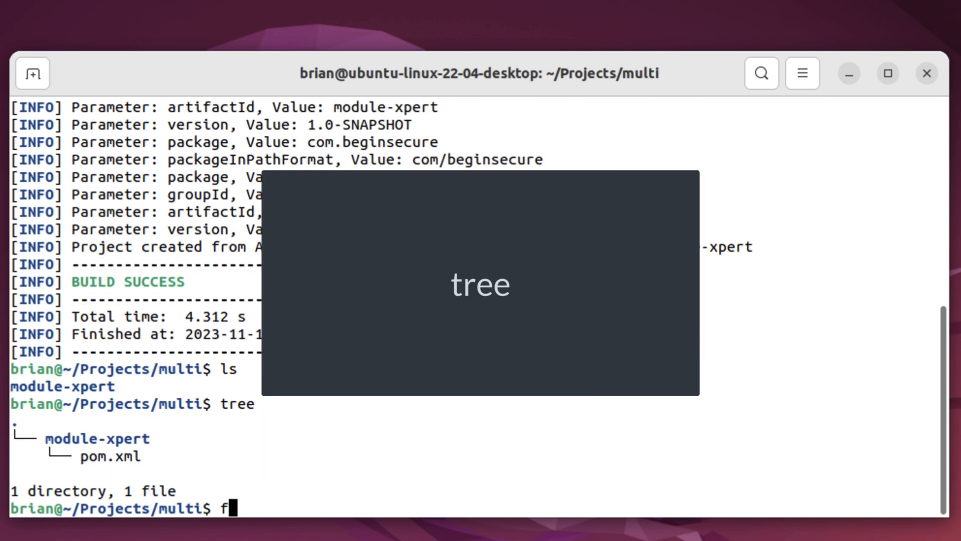
pyautogui.write('ind .')
pyautogui.press('Return')
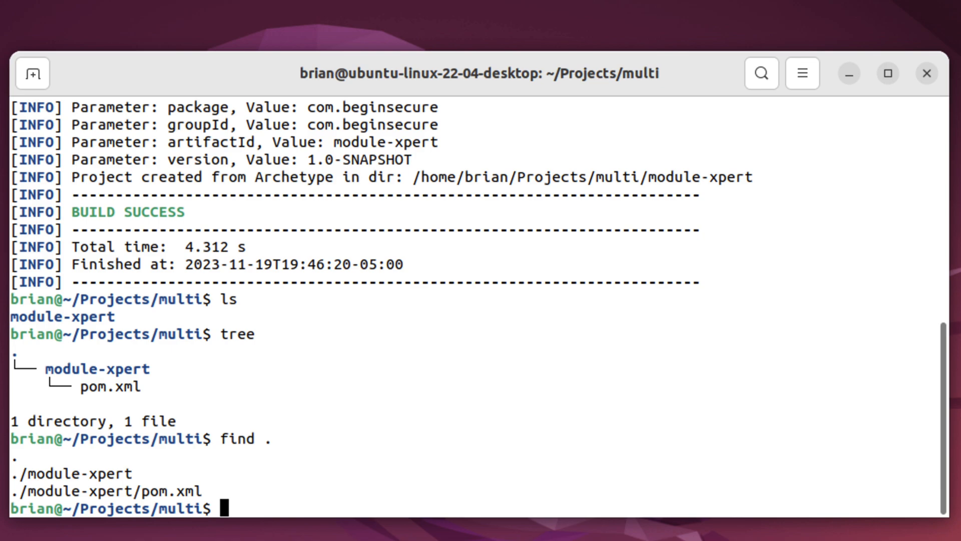
# Step: Change into module-xpert/ and launch VS Code on it with code
pyautogui.write('c')
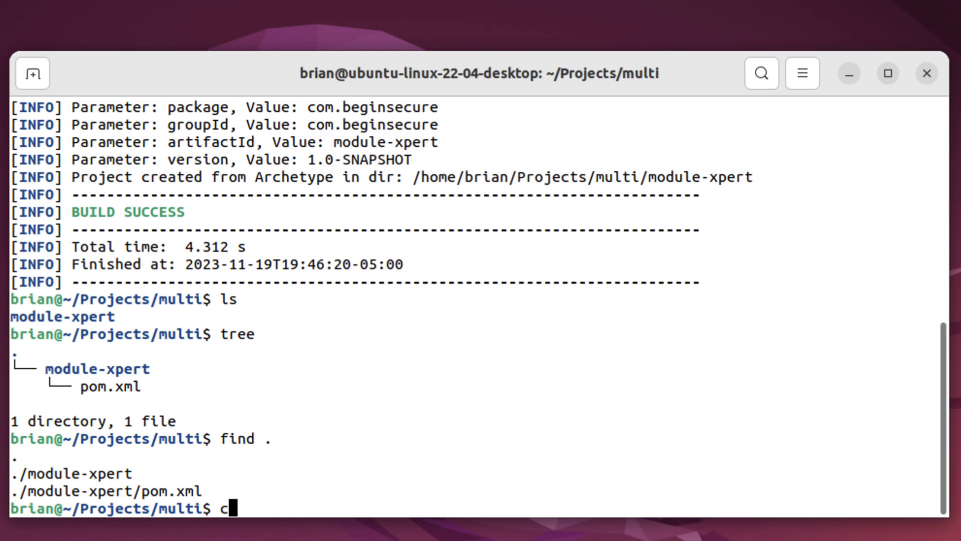
pyautogui.write('d module-xpert/')
pyautogui.write('code .')
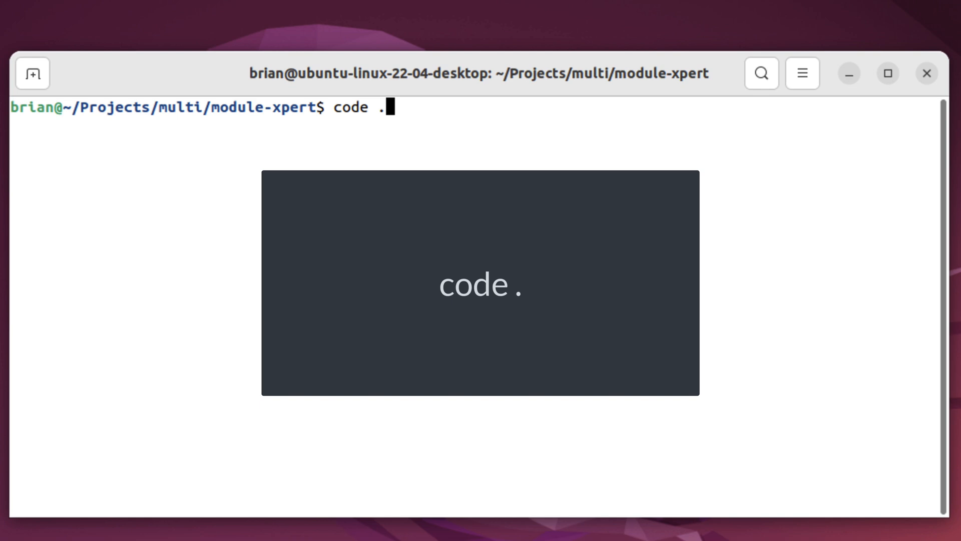
pyautogui.press('Return')
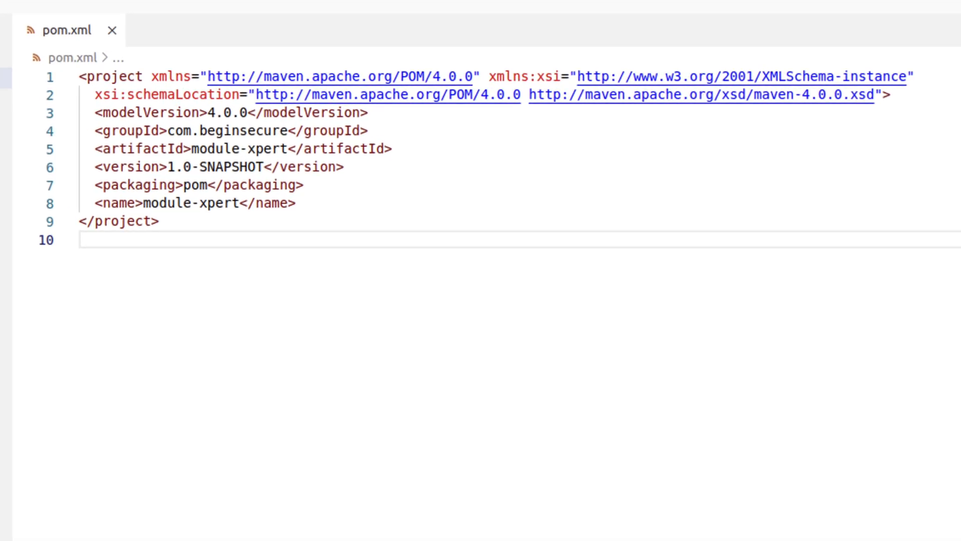
pyautogui.doubleClick(184, 185)
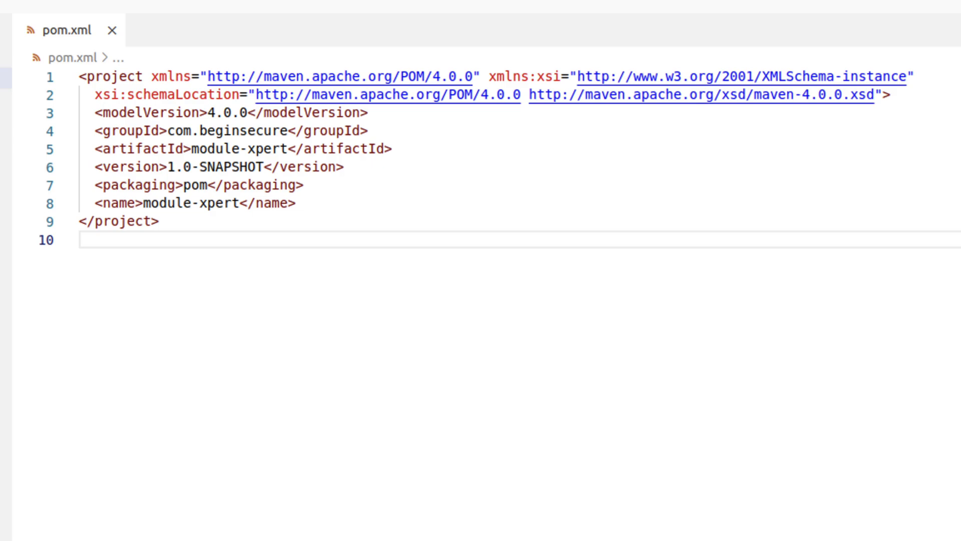
pyautogui.click(239, 203)
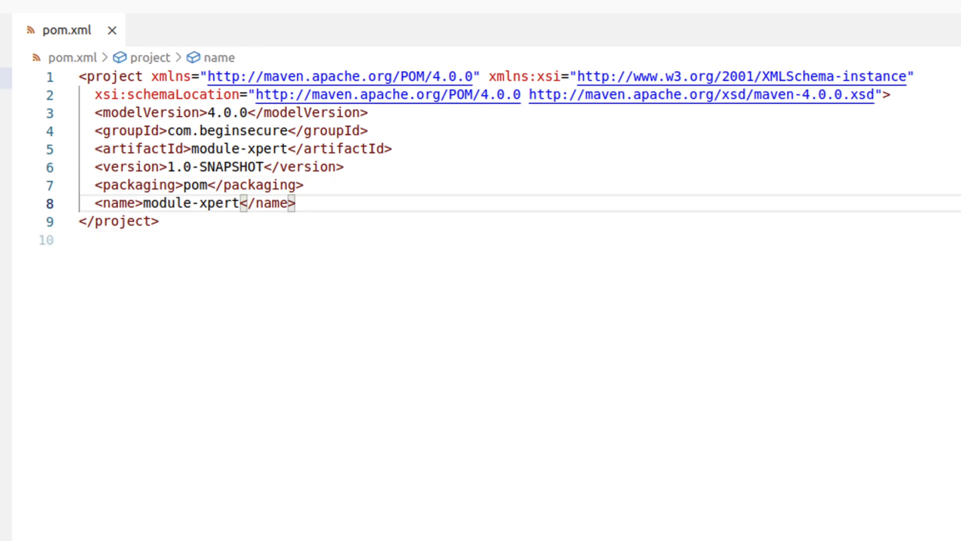
# Step: Add a properties block with project.build.sourceEncoding and project.reporting.outputEncoding set to UTF-8
pyautogui.press('Enter')
pyautogui.write('<properties>')
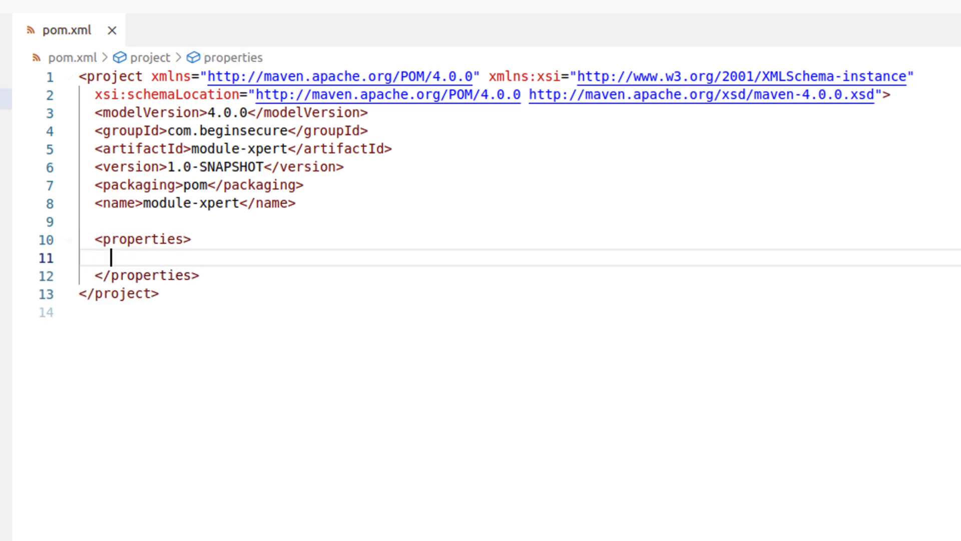
pyautogui.write('<project.build.sourceEncoding></project.build.sourceEncoding>')
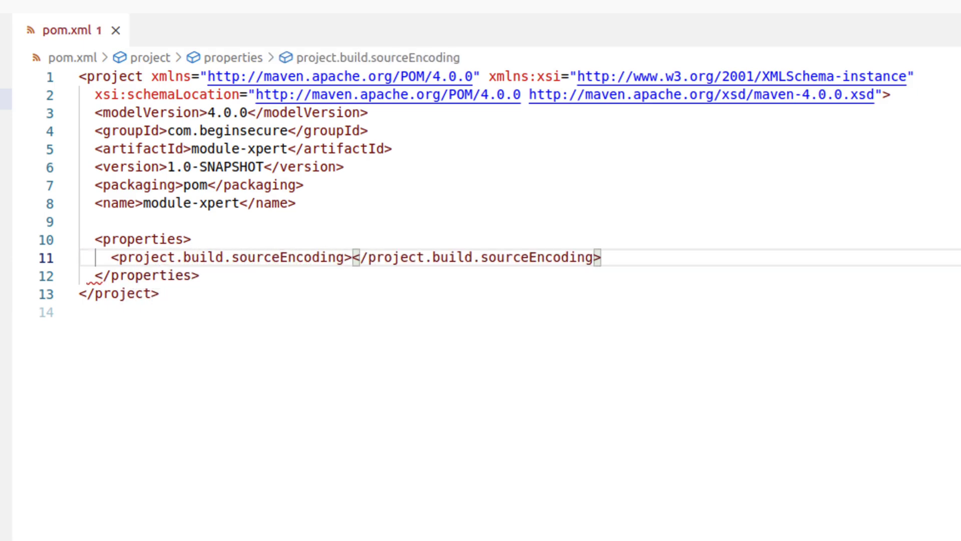
pyautogui.write('UTF-8')
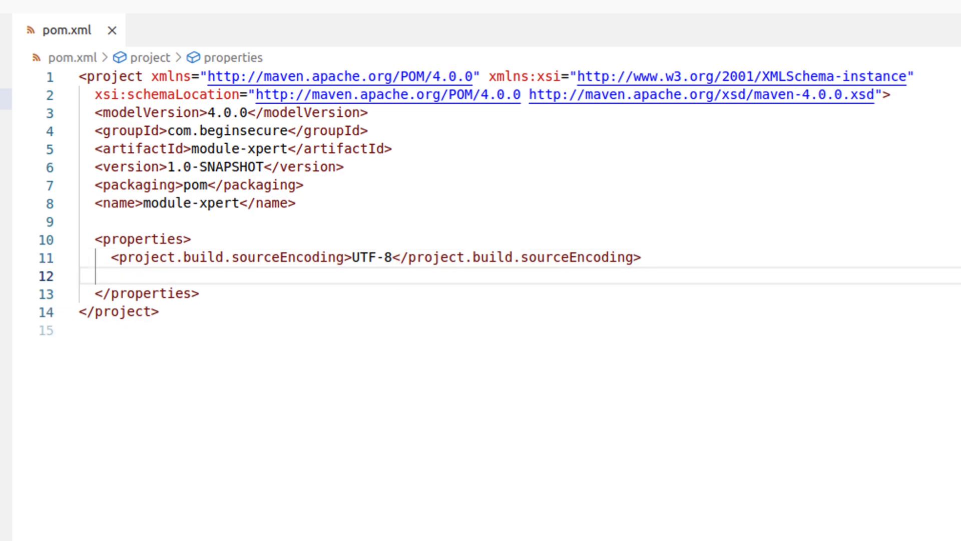
pyautogui.write('<project.reportin')
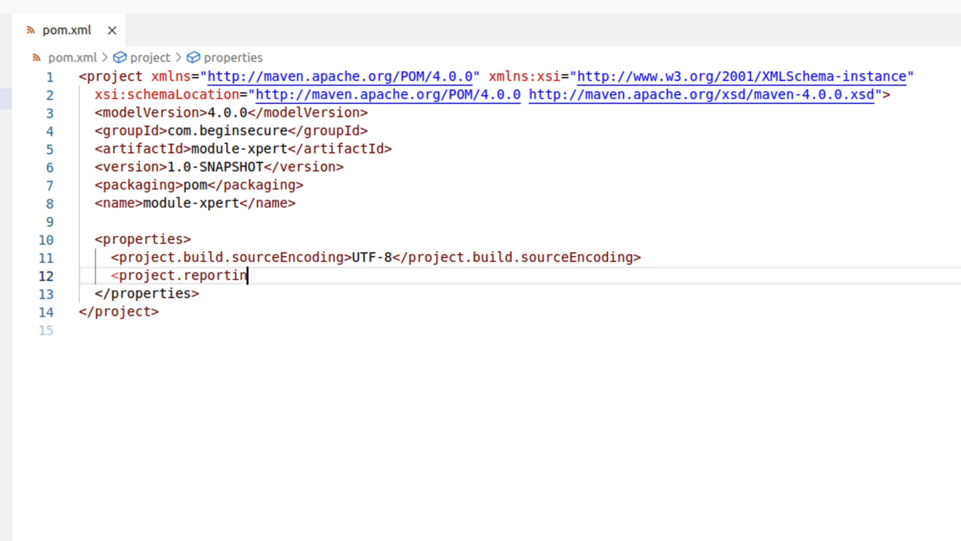
pyautogui.write('g.outputEncoding>UTF-8</project.reporting.outputEncoding>')
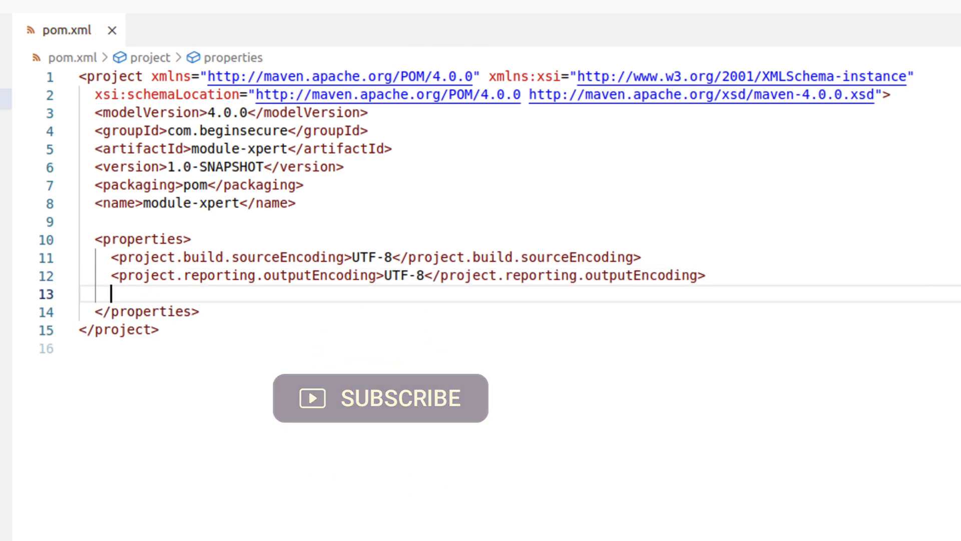
# Step: Add java.version 17 and maven.compiler.source ${java.version} to the properties
pyautogui.write('<java.version></java.version>')
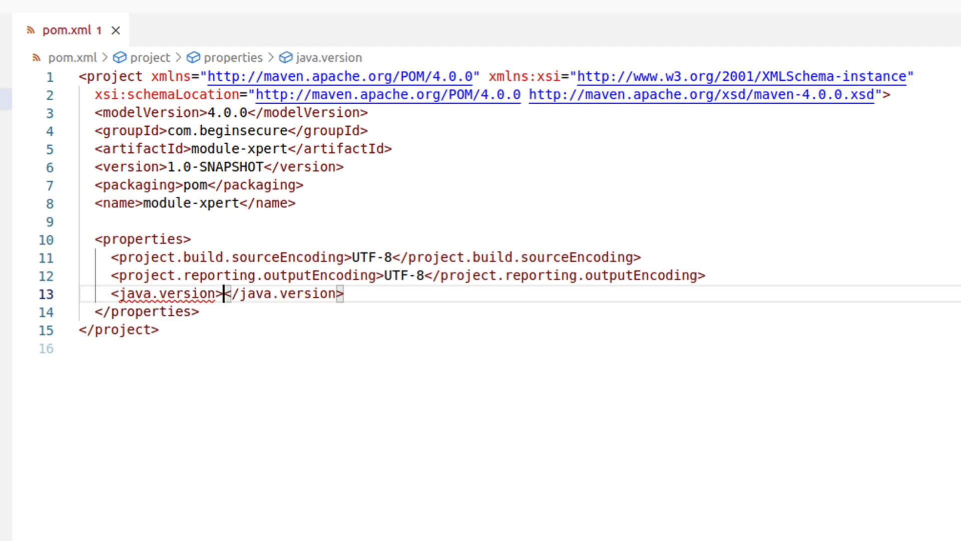
pyautogui.write('17')
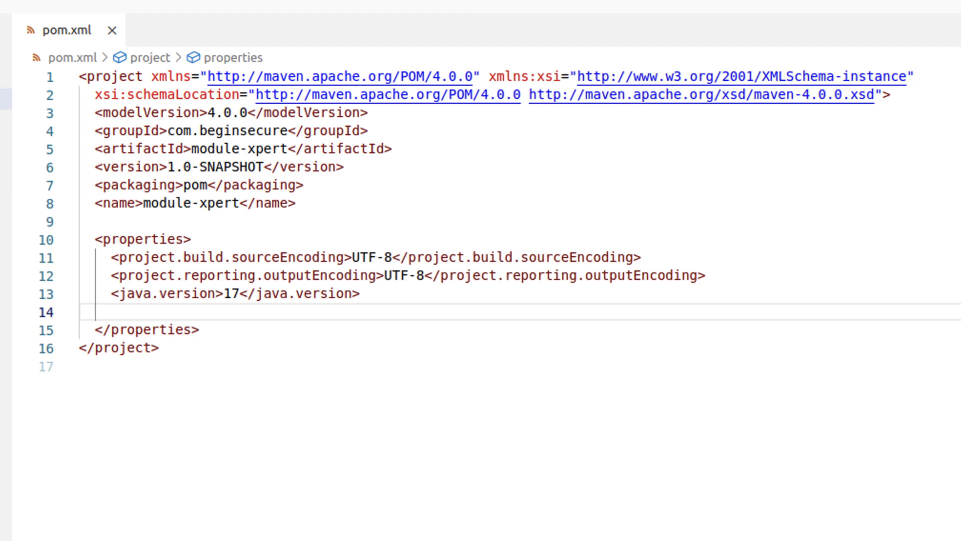
pyautogui.write('<maven.compiler.source></maven.compiler.source>')
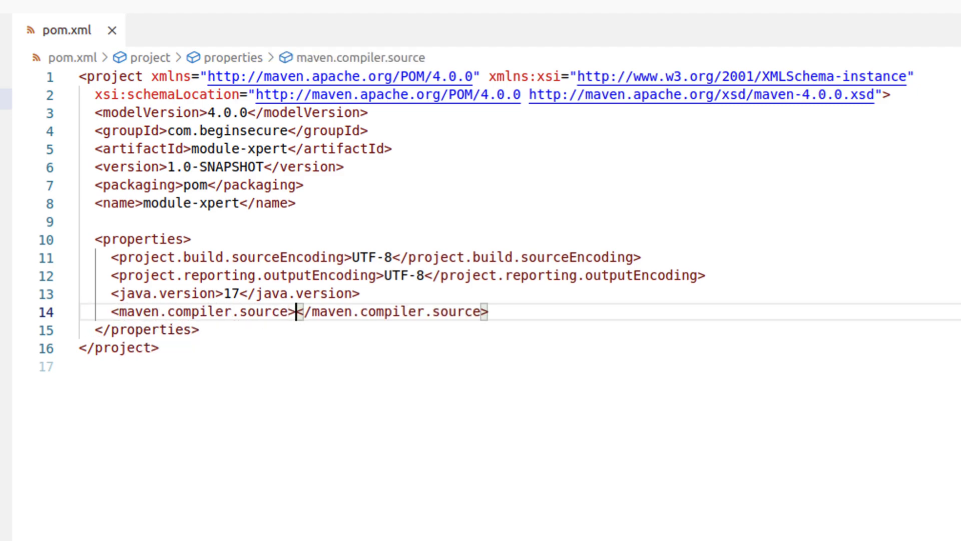
pyautogui.write('${java.version}')
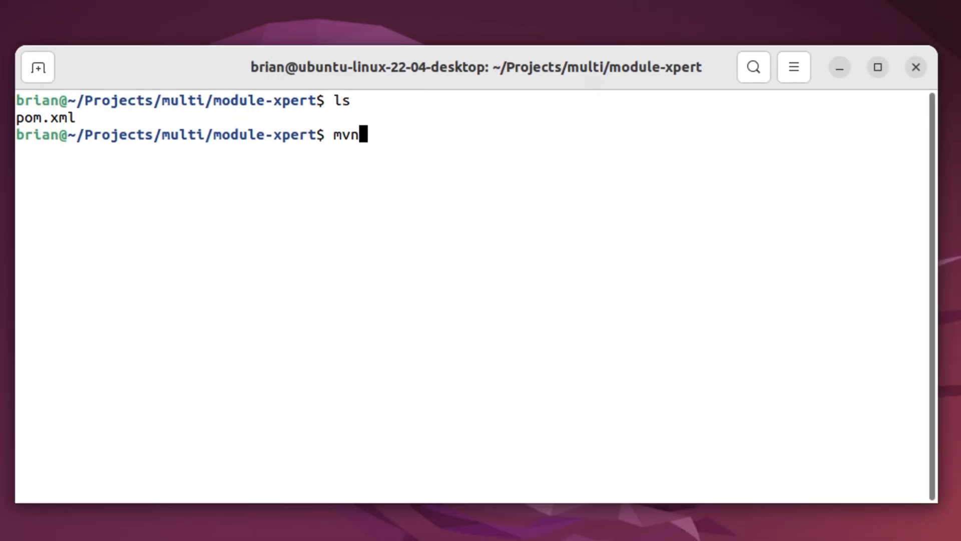
# Step: Start mvn archetype:generate with org.apache.maven.archetypes maven-archetype-quickstart, version RELEASE
pyautogui.write('archety')
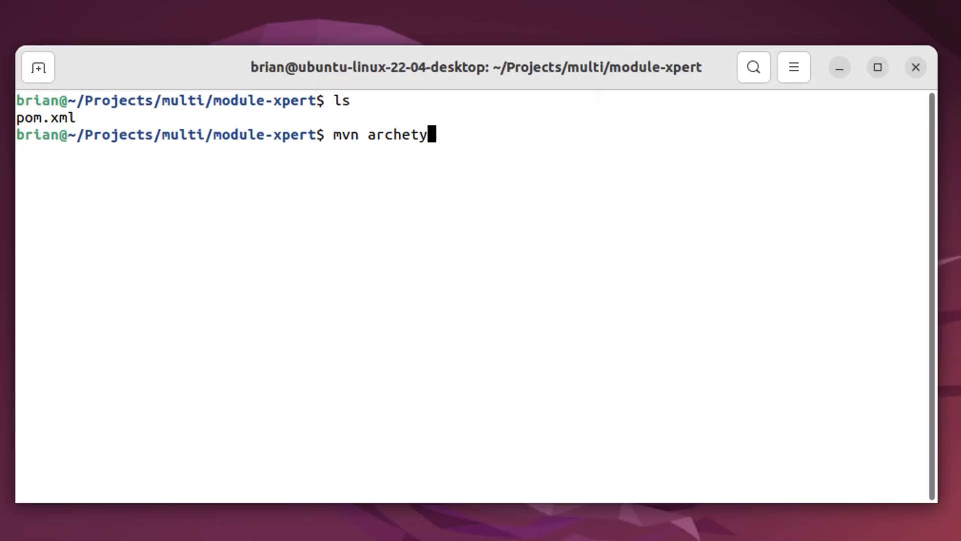
pyautogui.write('pe:g')
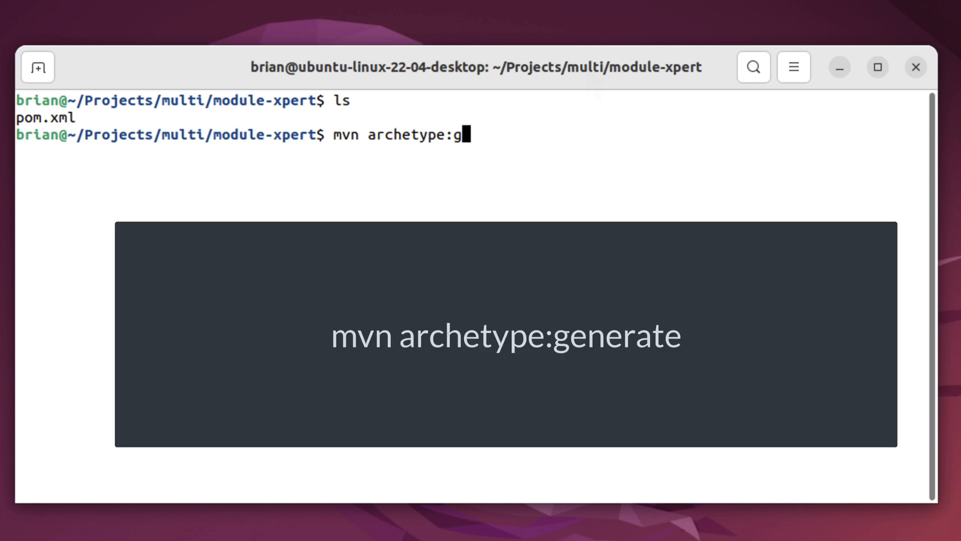
pyautogui.write('enerate \\')
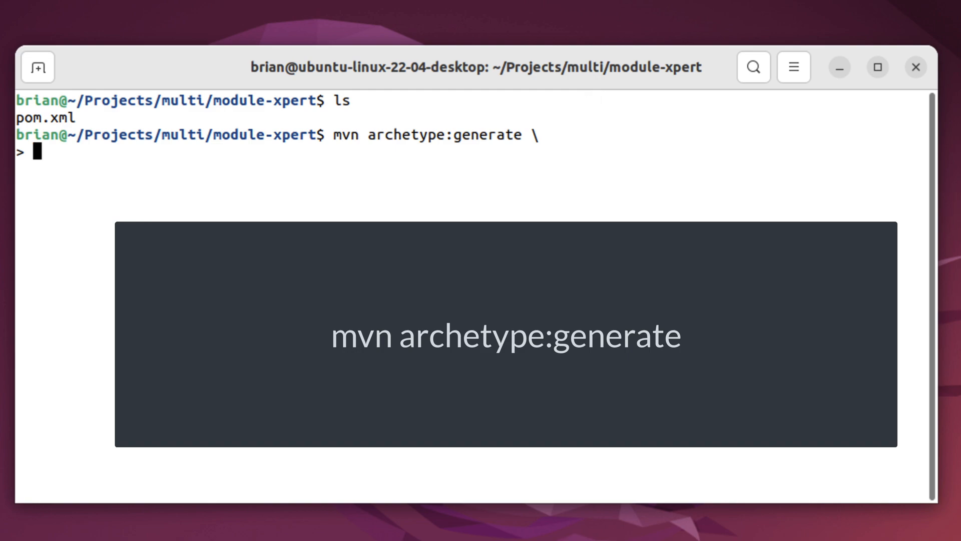
pyautogui.write('-Darchetyp')
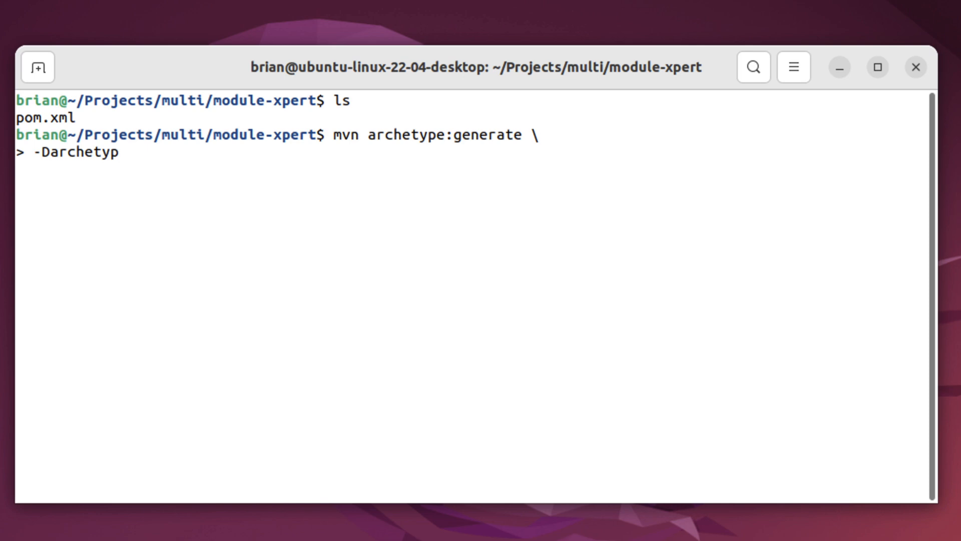
pyautogui.write('eGroupId=')
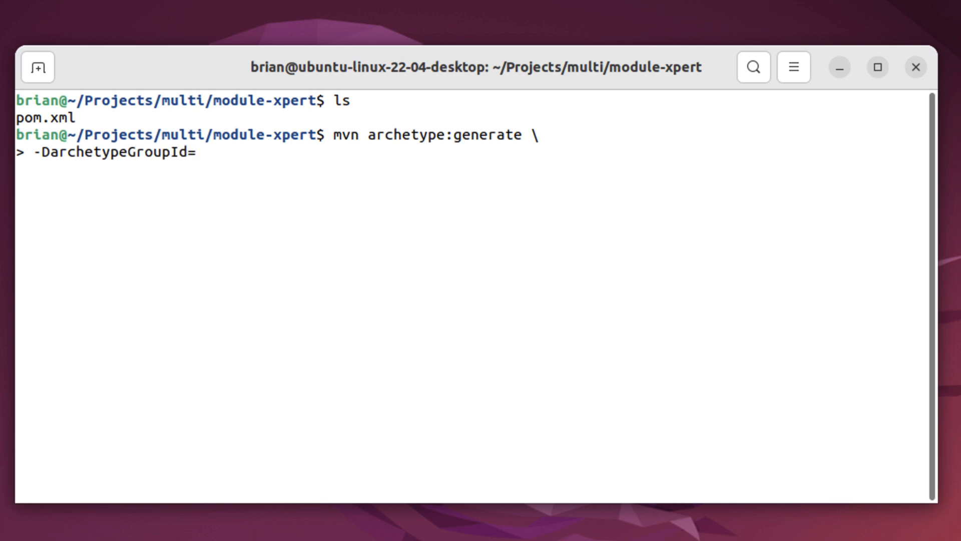
pyautogui.write('org.apache.maven.arche')
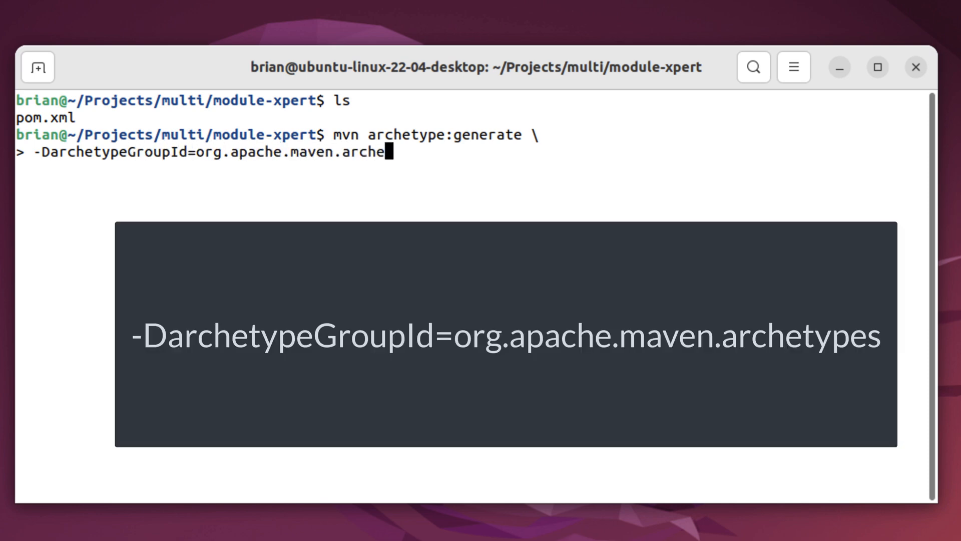
pyautogui.write('types -')
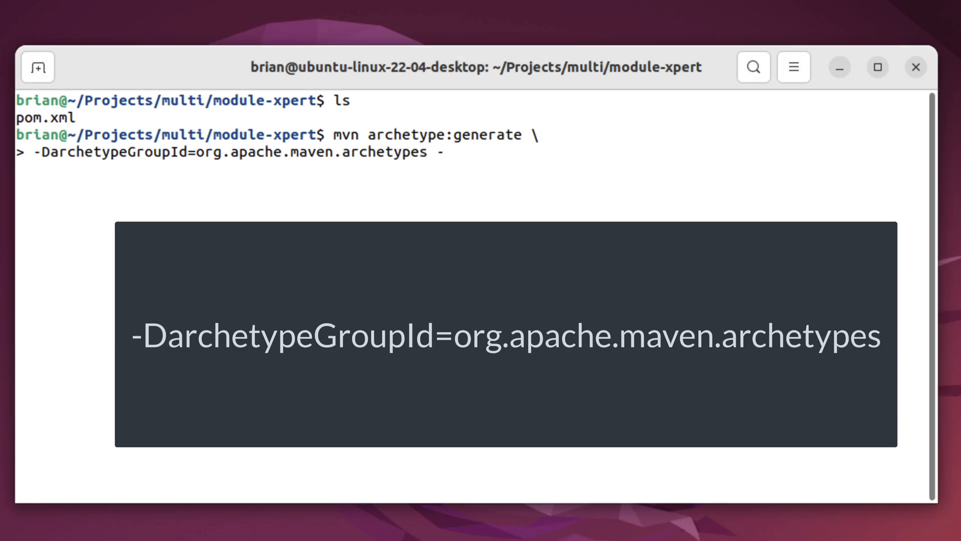
pyautogui.write('-DarchetypeArtifactId=maven-archetype-quickstart \\')
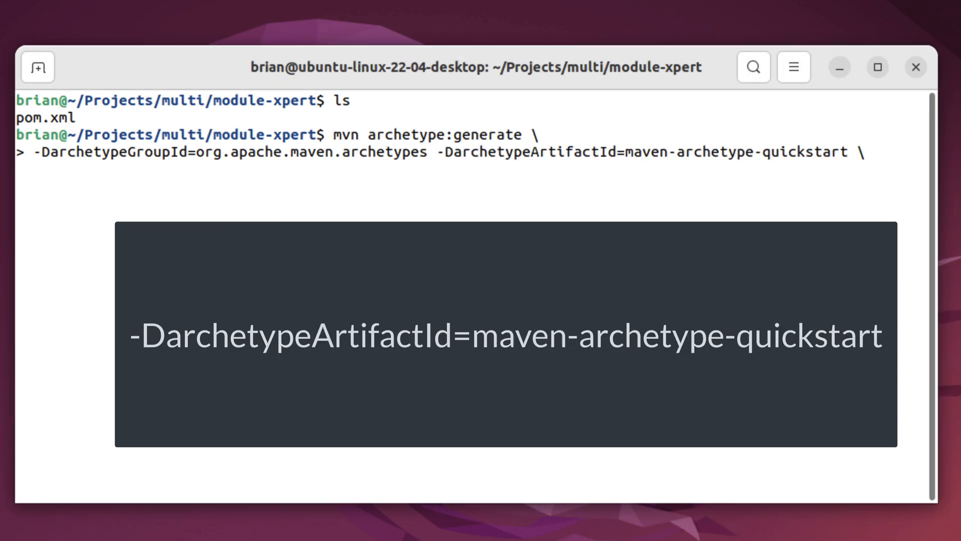
pyautogui.write('-DarchetypeVersion=')
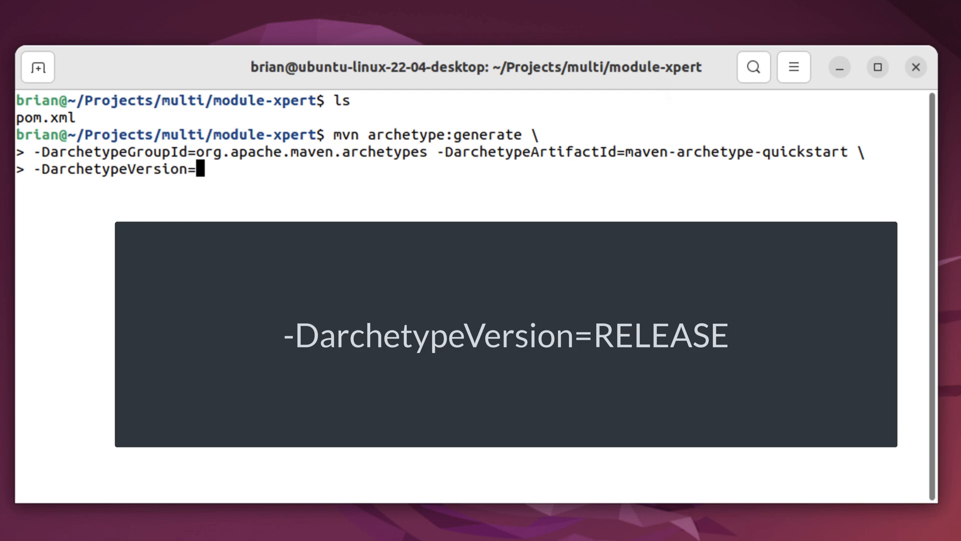
pyautogui.write('RELEASE')
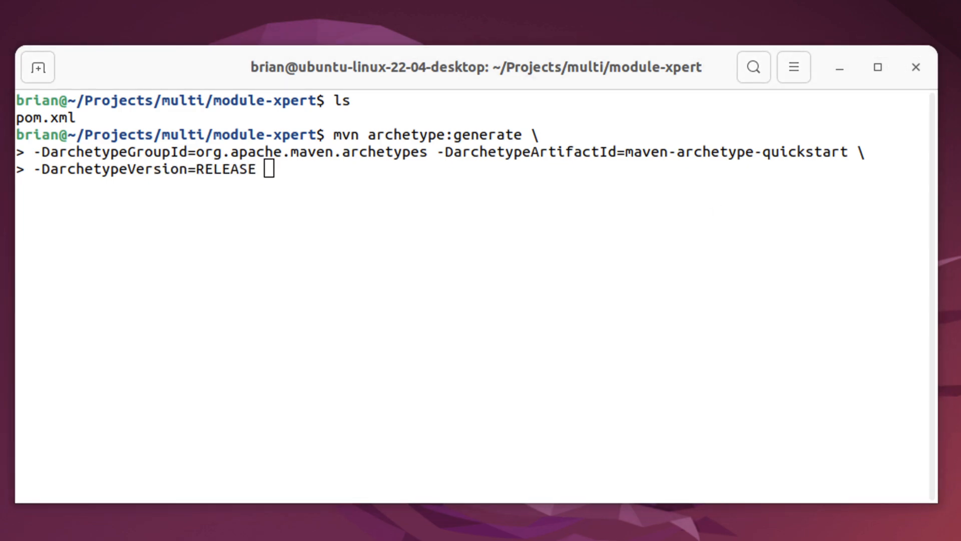
# Step: Set groupId com.beginsecure, artifactId core, package com.beginsecure.core, interactiveMode=false, and run it
pyautogui.write('-D')
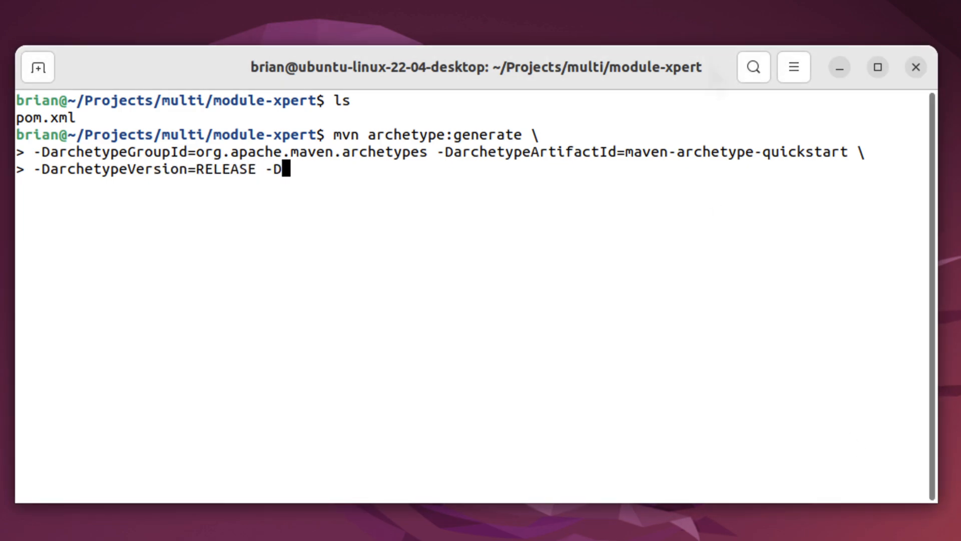
pyautogui.write('groupId=c')
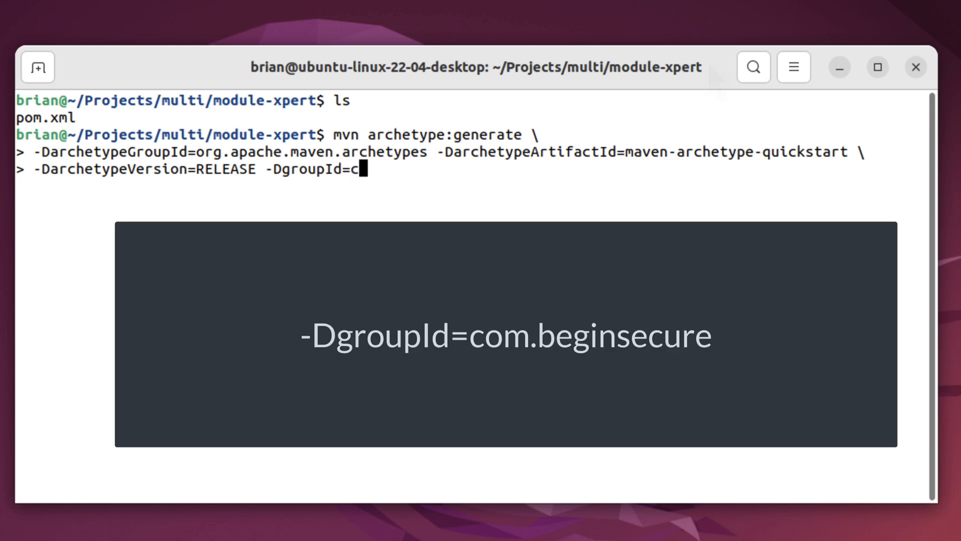
pyautogui.write('om.beginsecure -D')
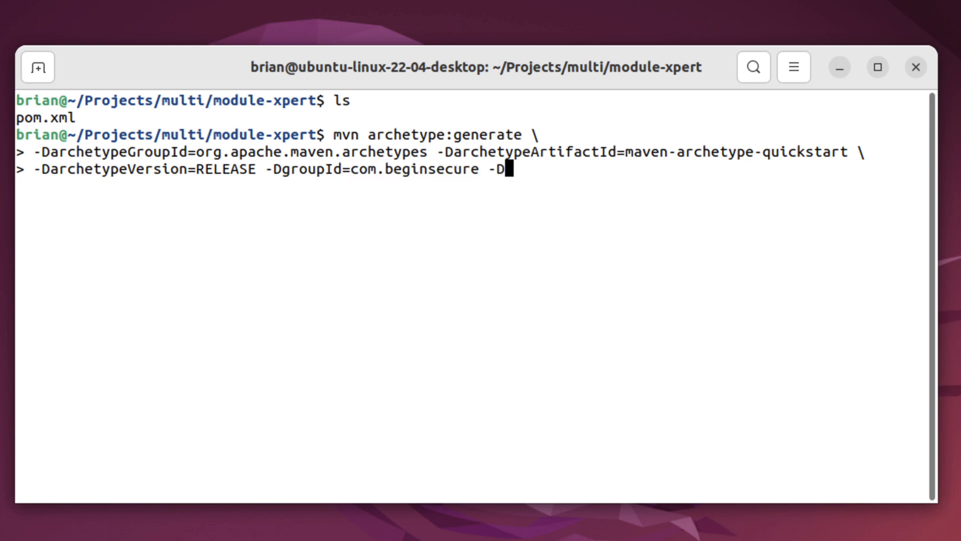
pyautogui.write('artifactId=core \\')
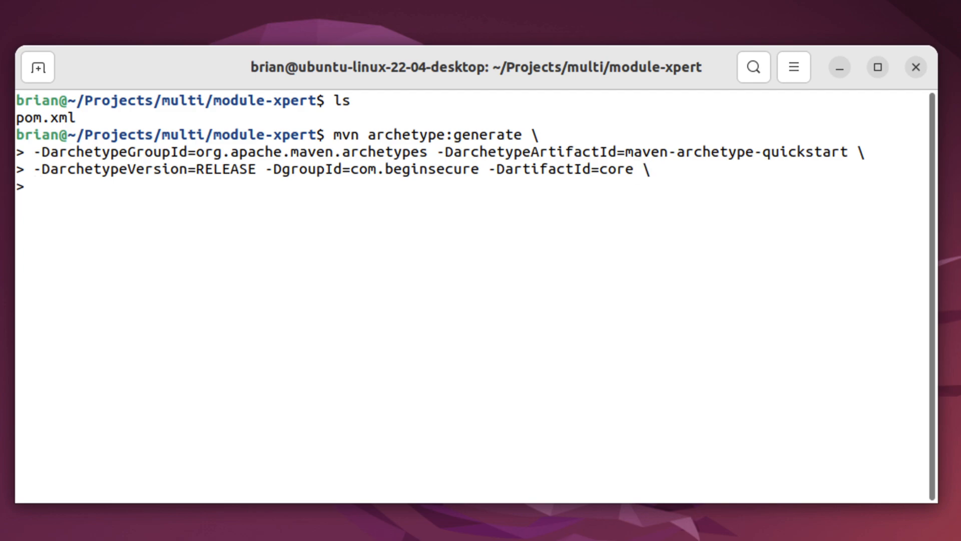
pyautogui.write('-Dpackage=com.')
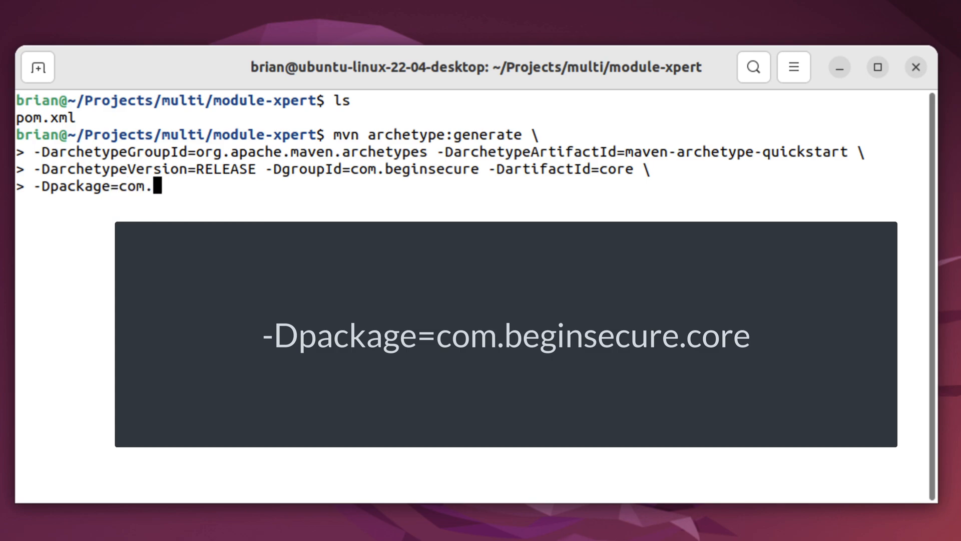
pyautogui.write('beginsecure.cor')
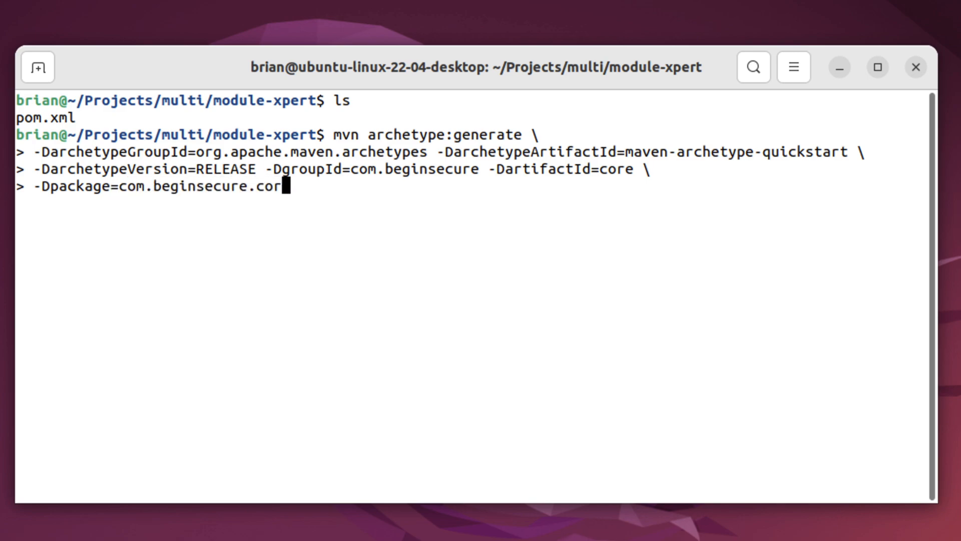
pyautogui.write('e')
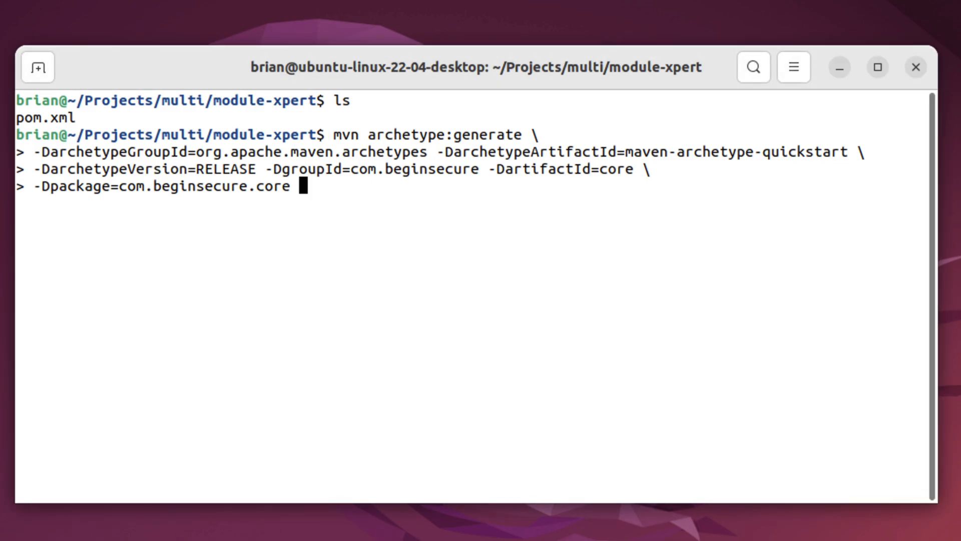
pyautogui.write('-Dinter')
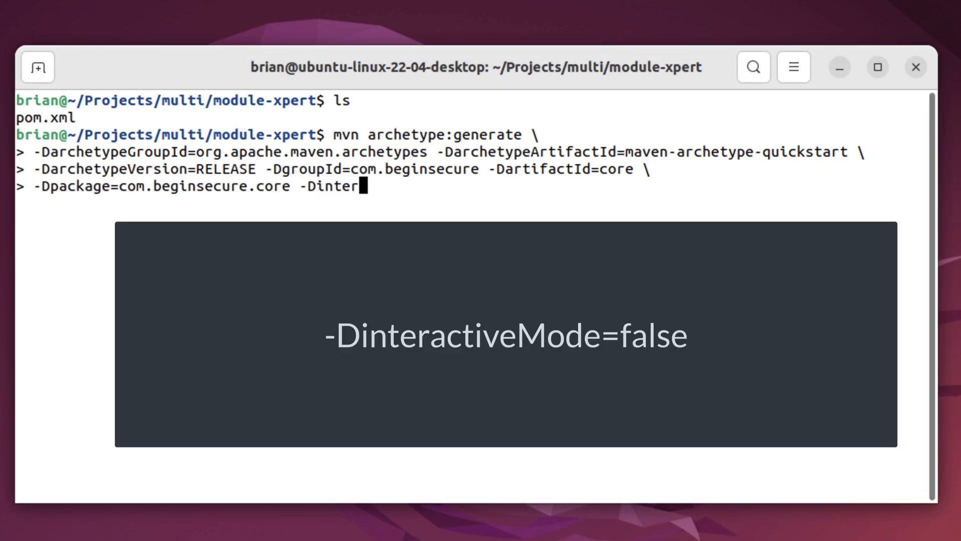
pyautogui.write('activeMode=false')
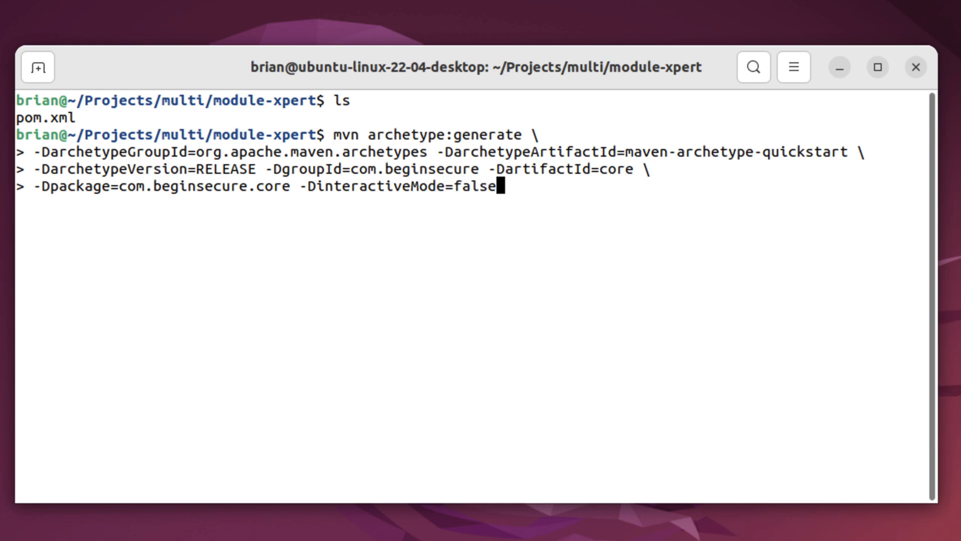
pyautogui.press('Return')
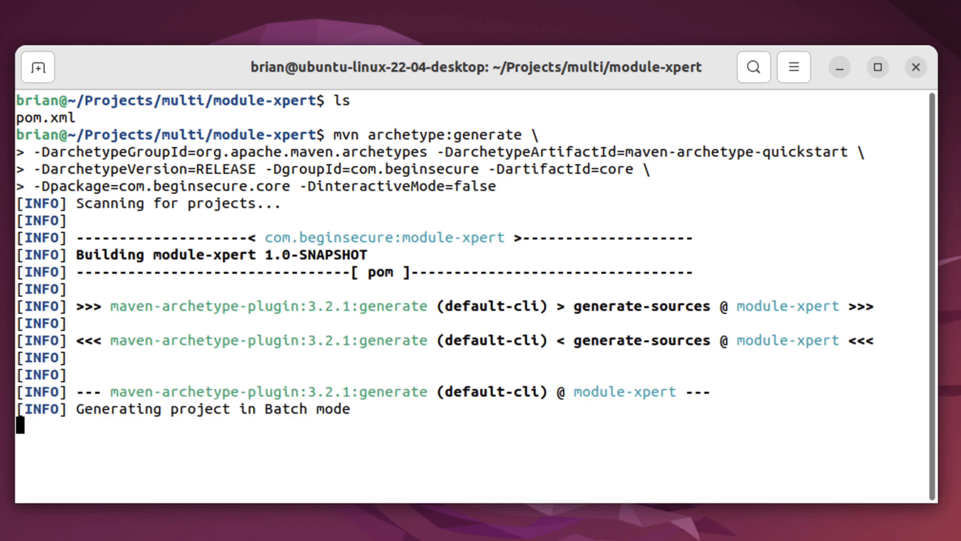
# Step: Scroll through the Maven output showing the core and api modules built successfully
pyautogui.scroll(-3)
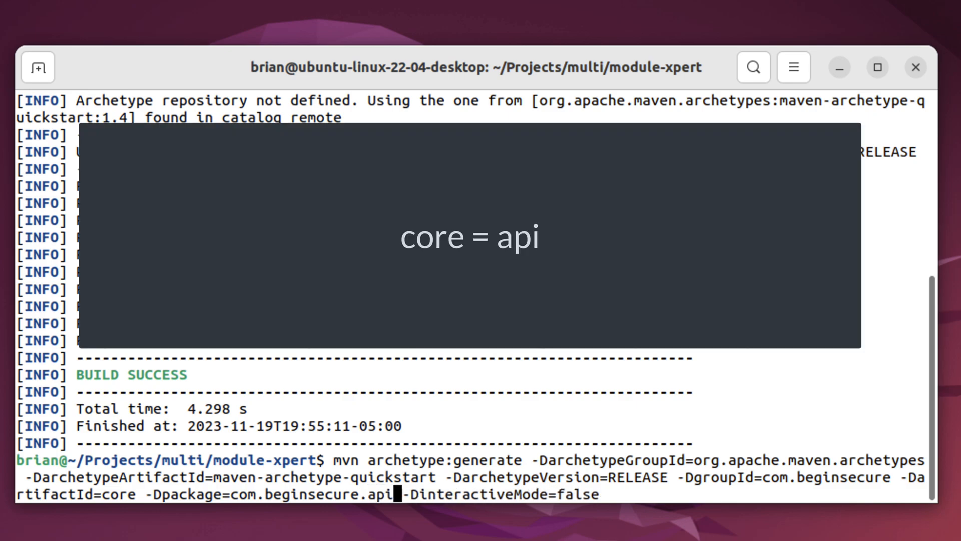
pyautogui.moveTo(208, 494)
pyautogui.write('api')
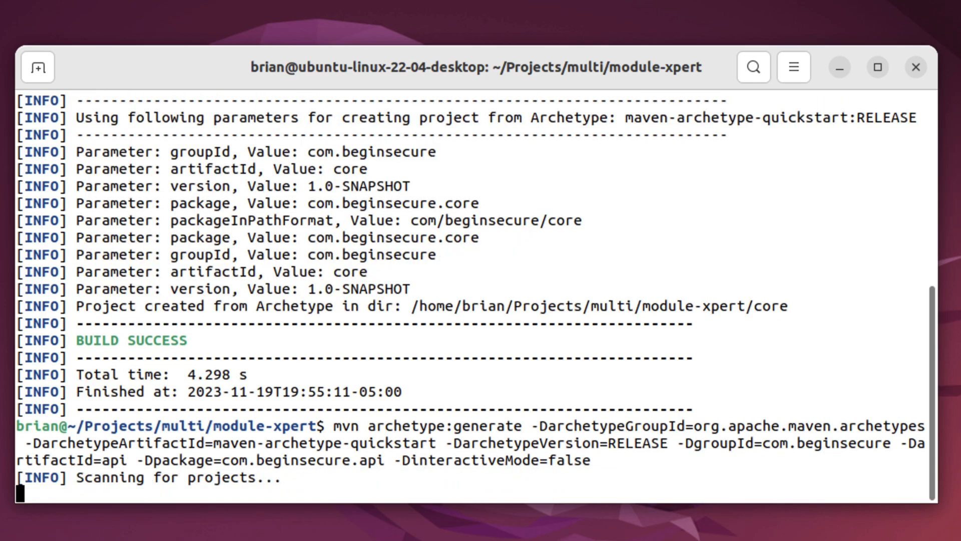
pyautogui.scroll(-3)
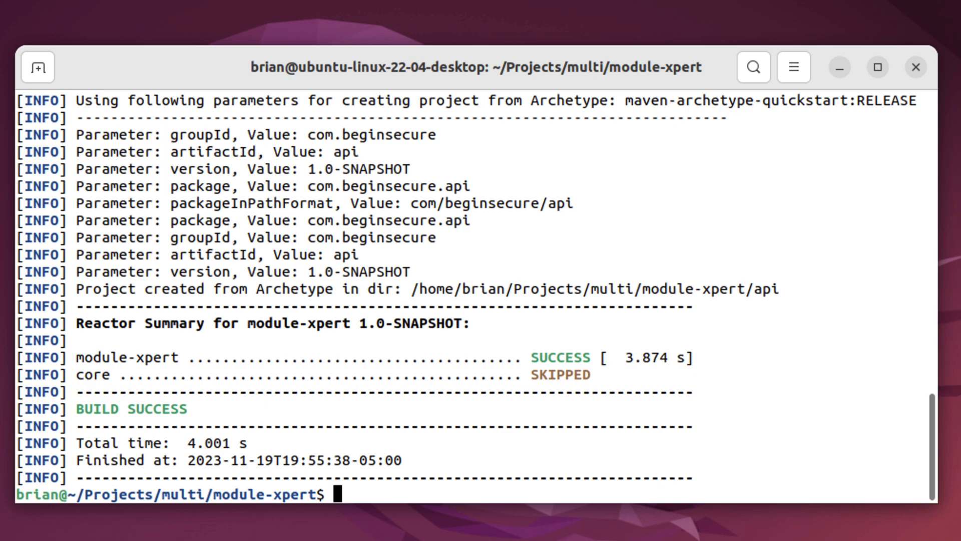
# Step: Run tree to confirm api and core each contain their own pom.xml and App sources
pyautogui.write('tr')
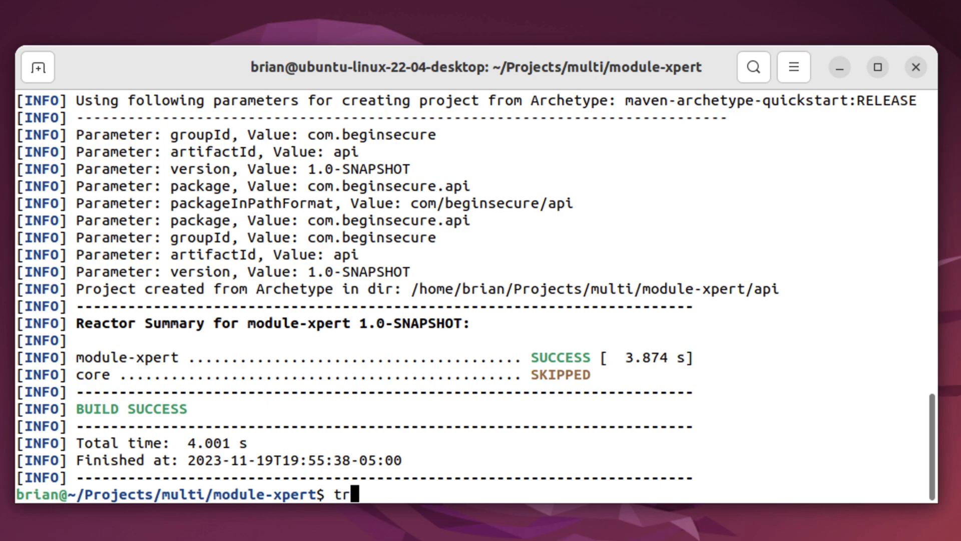
pyautogui.write('ee')
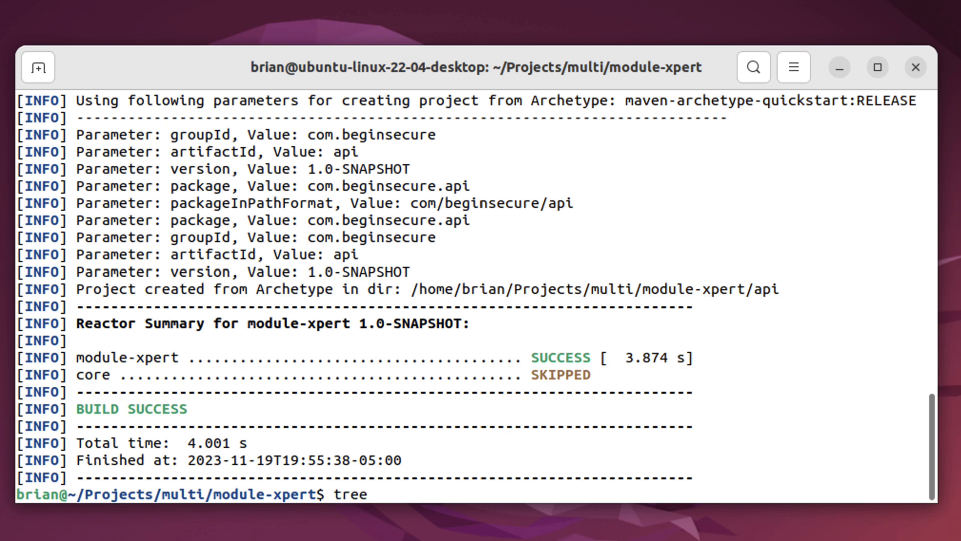
pyautogui.press('Return')
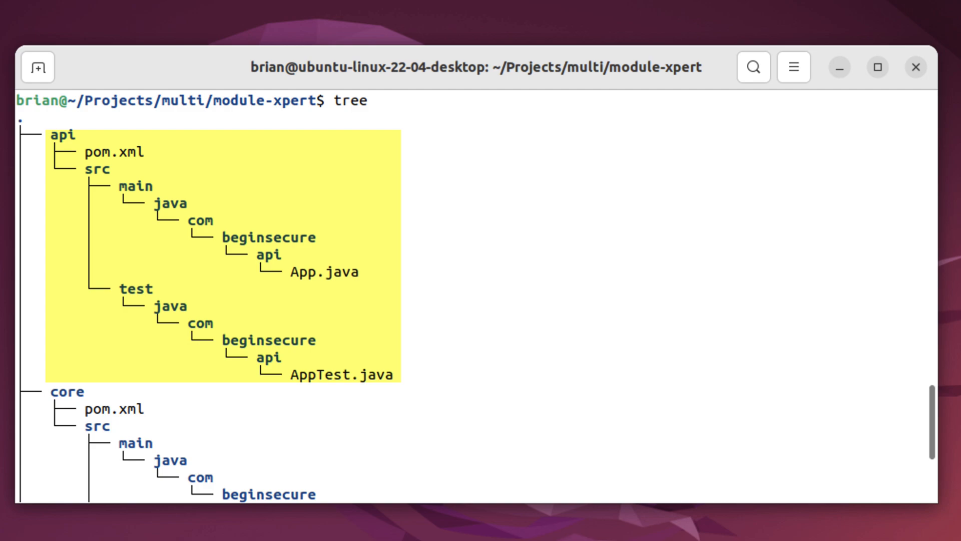
pyautogui.scroll(-3)
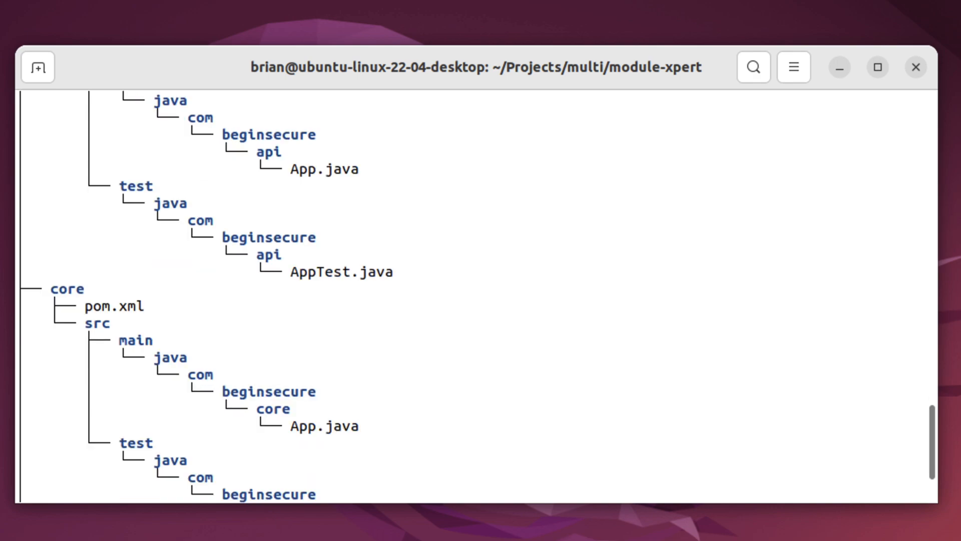
pyautogui.scroll(-3)
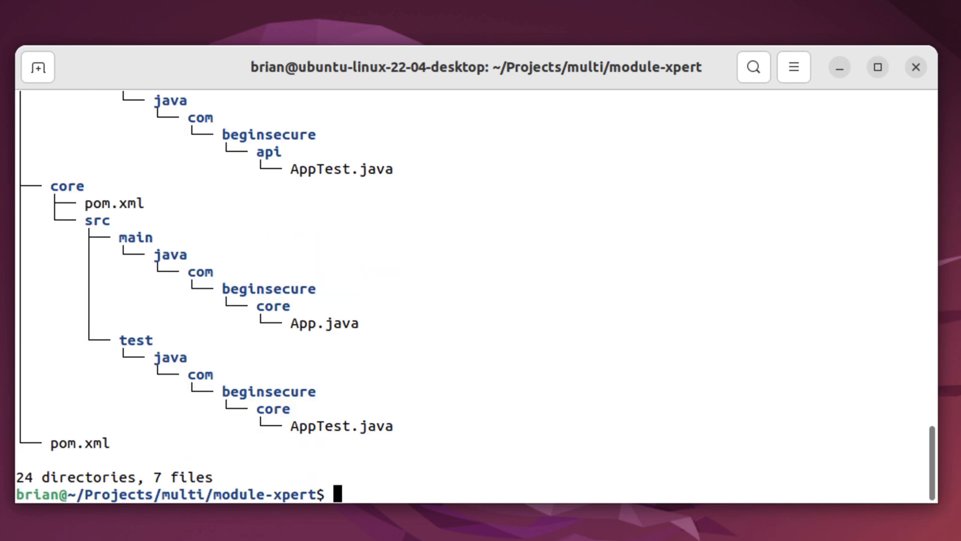
# Step: Launch VS Code on the project folder with code
pyautogui.write('code .')
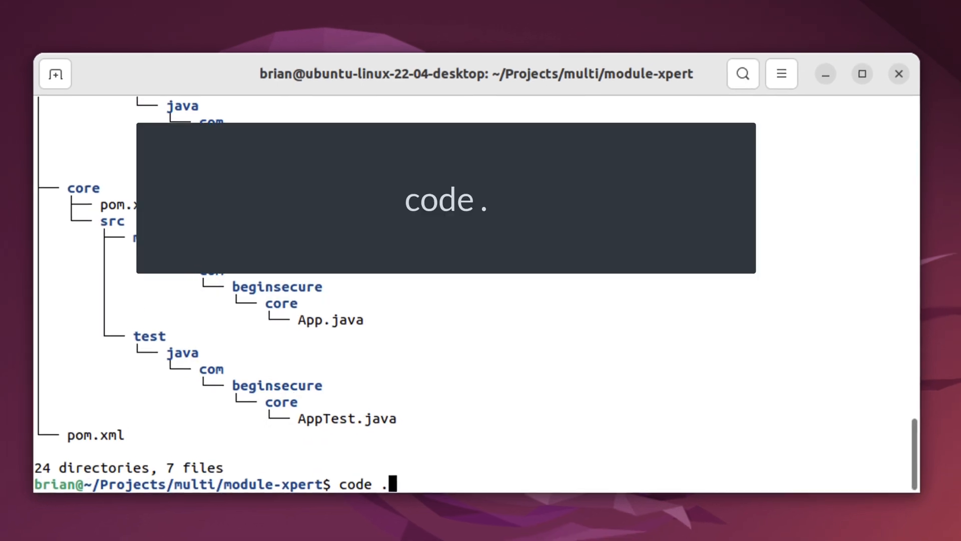
pyautogui.press('Return')
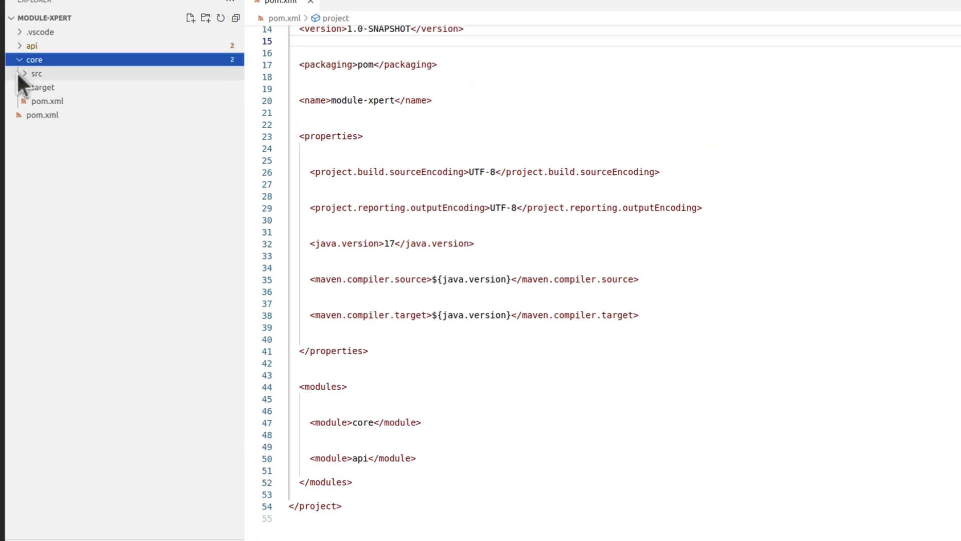
# Step: Review core's pom.xml, remove the Java 1.7 properties block from api's pom.xml, and bring up the integrated terminal
pyautogui.click(47, 101)
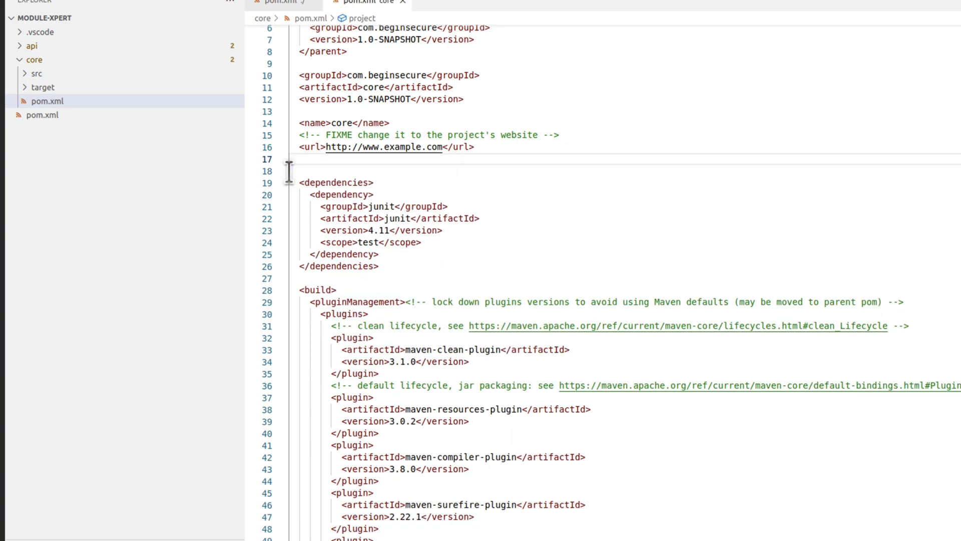
pyautogui.click(29, 46)
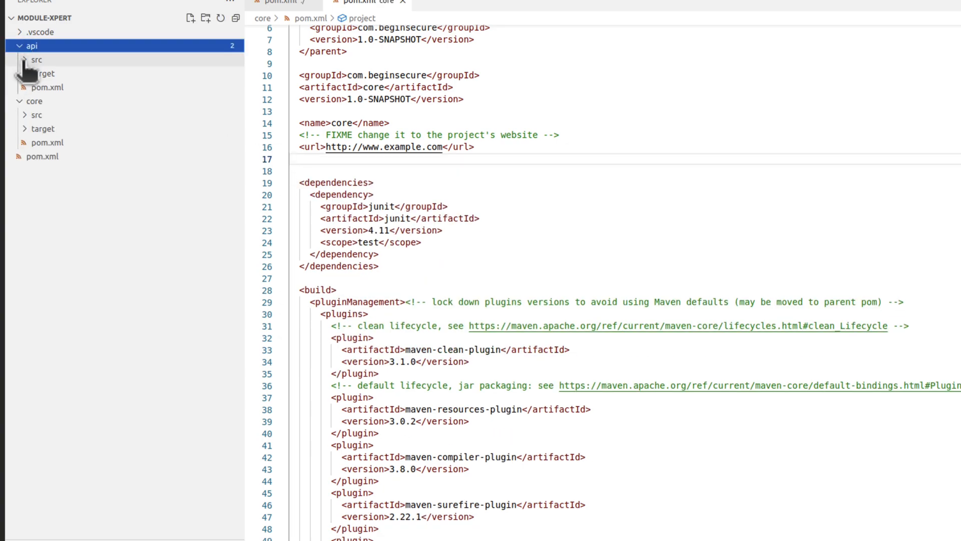
pyautogui.click(47, 87)
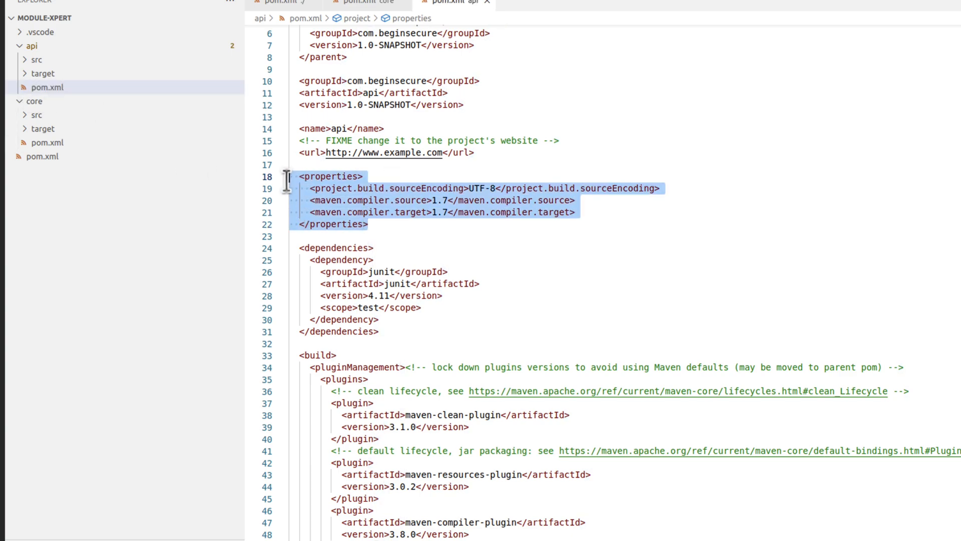
pyautogui.press('Delete')
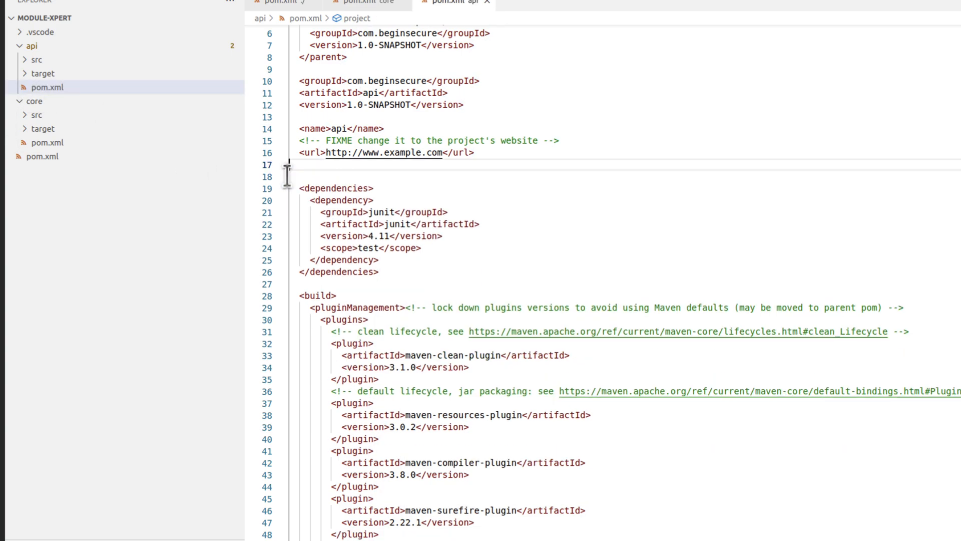
pyautogui.moveTo(146, 187)
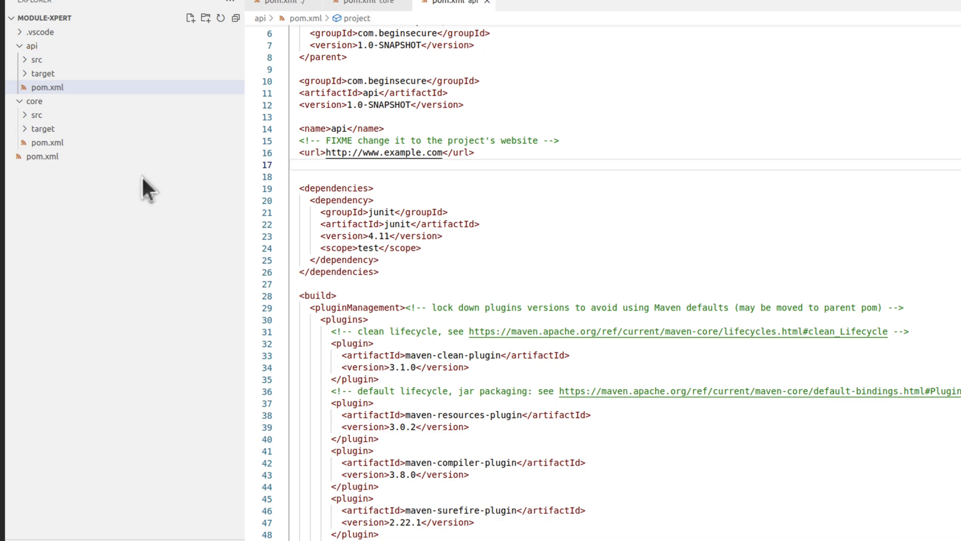
pyautogui.click(297, 165)
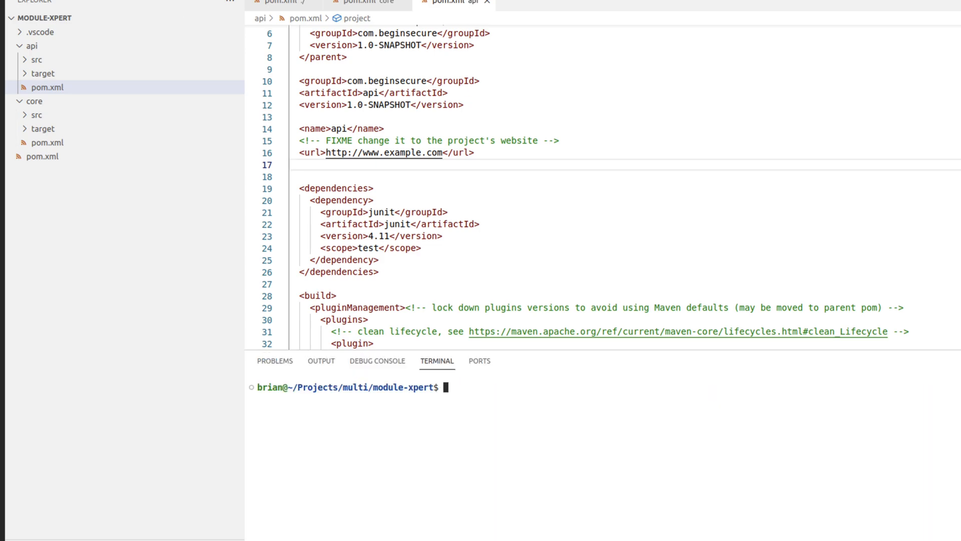
# Step: Run mvn clean package on the multi-module project from the integrated terminal
pyautogui.write('mvn')
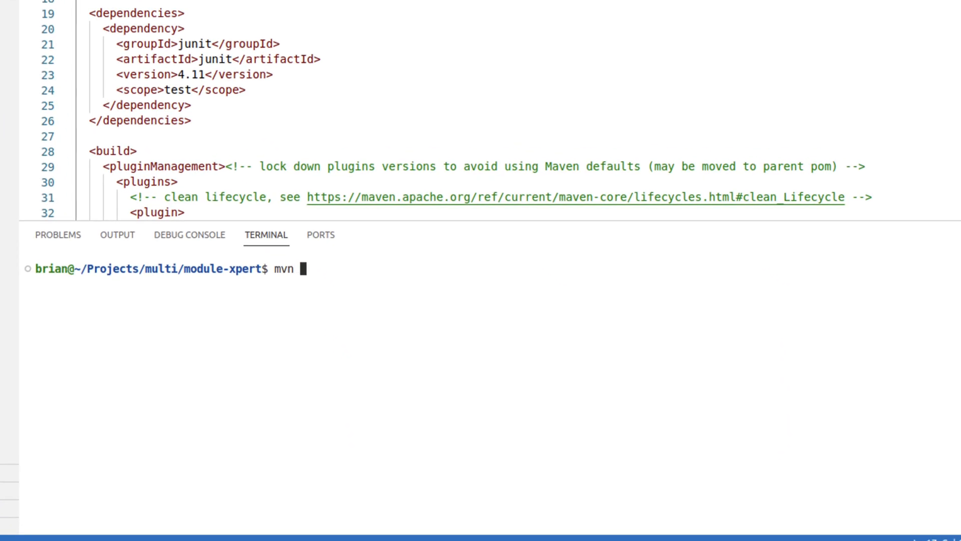
pyautogui.write('clean package')
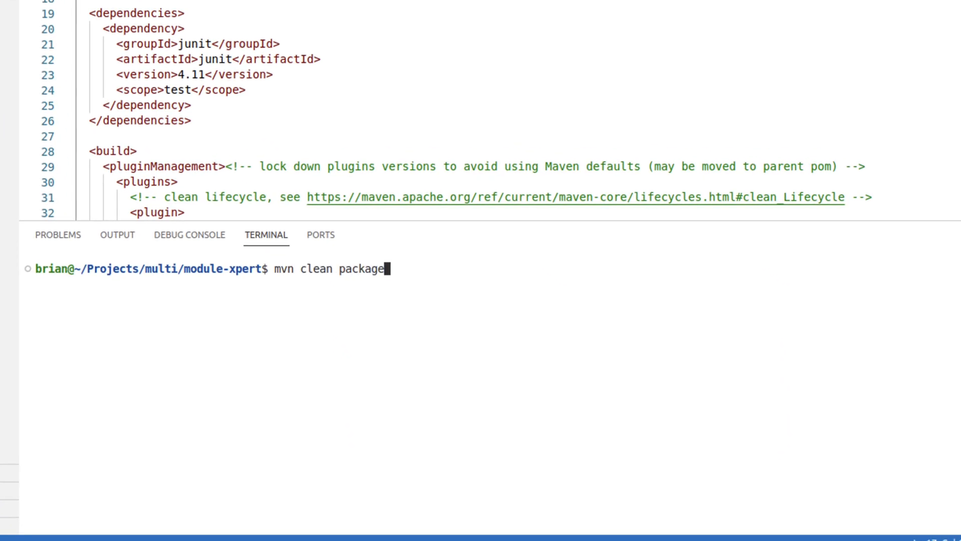
pyautogui.press('Return')
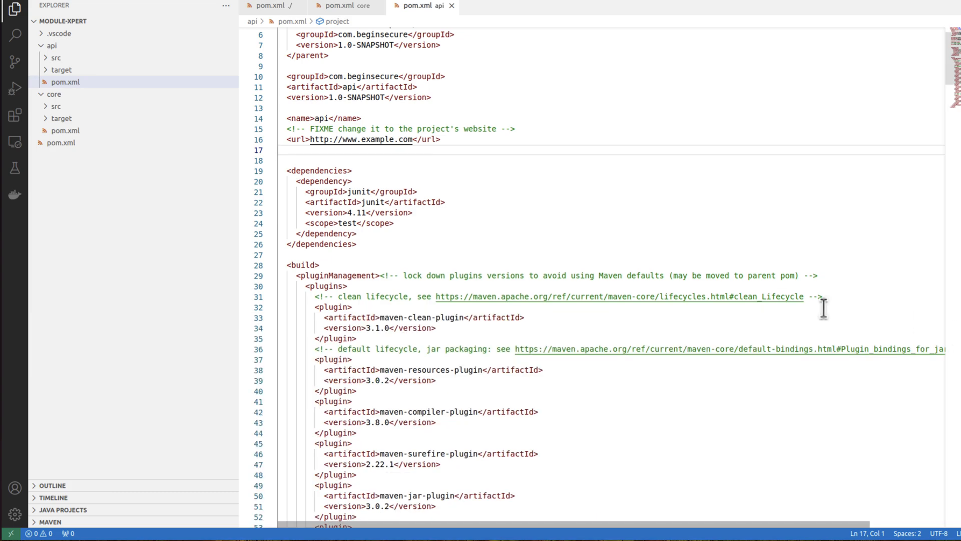
pyautogui.moveTo(191, 172)
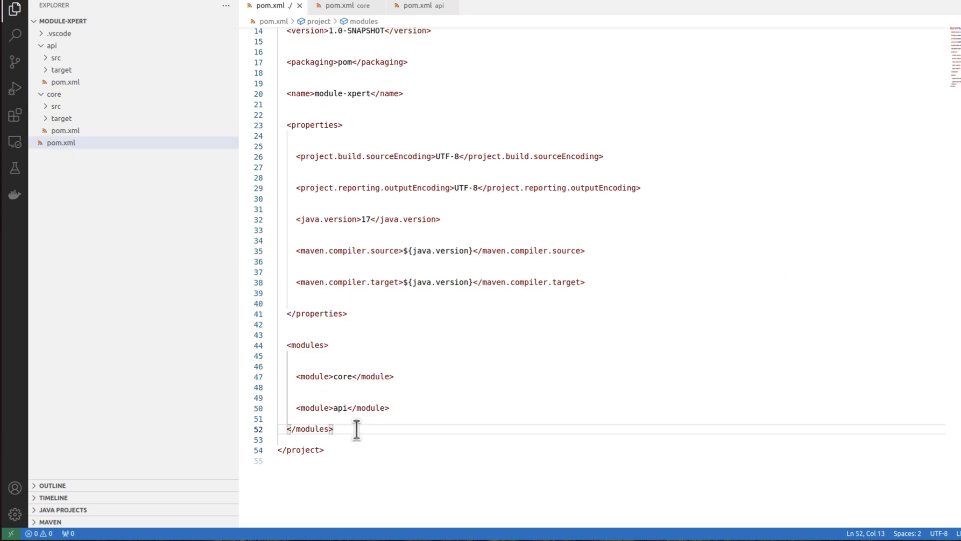
# Step: Declare com.fasterxml.jackson.core:jackson-databind 2.16.0 inside a new dependencyManagement block
pyautogui.write('<d')
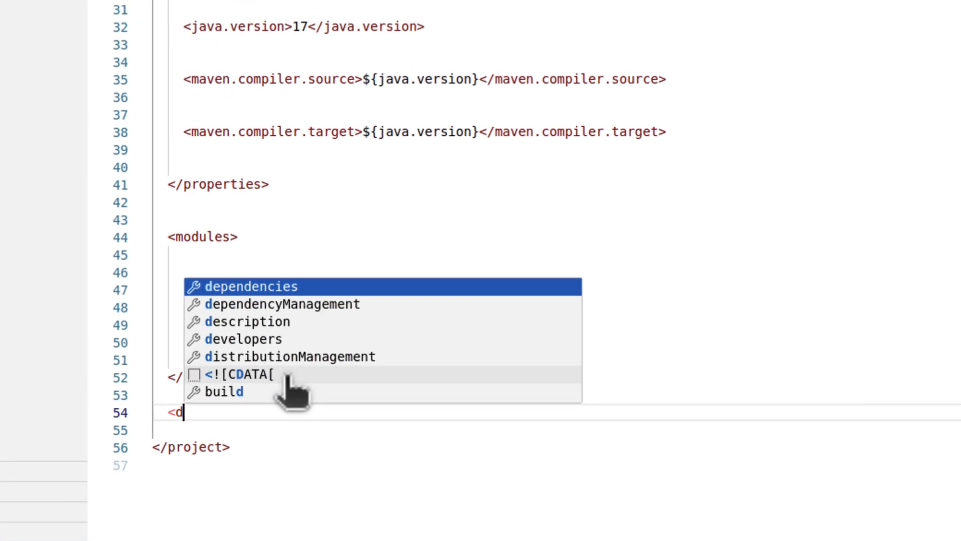
pyautogui.click(283, 304)
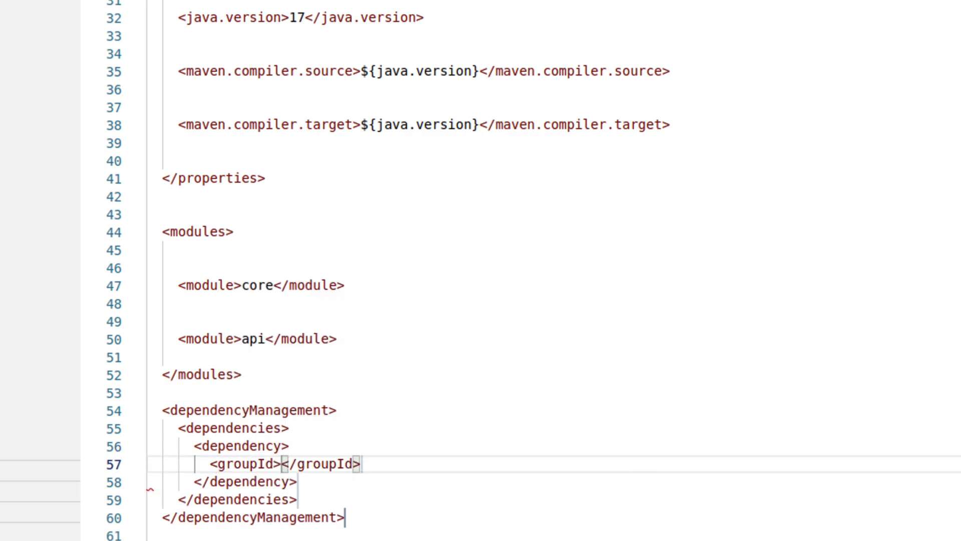
pyautogui.write('com.fasterxml.')
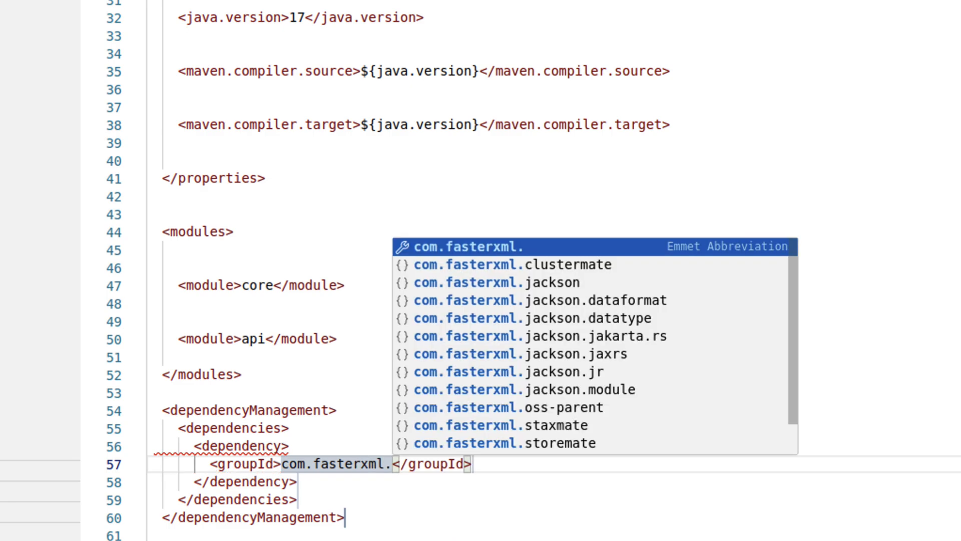
pyautogui.write('jackso')
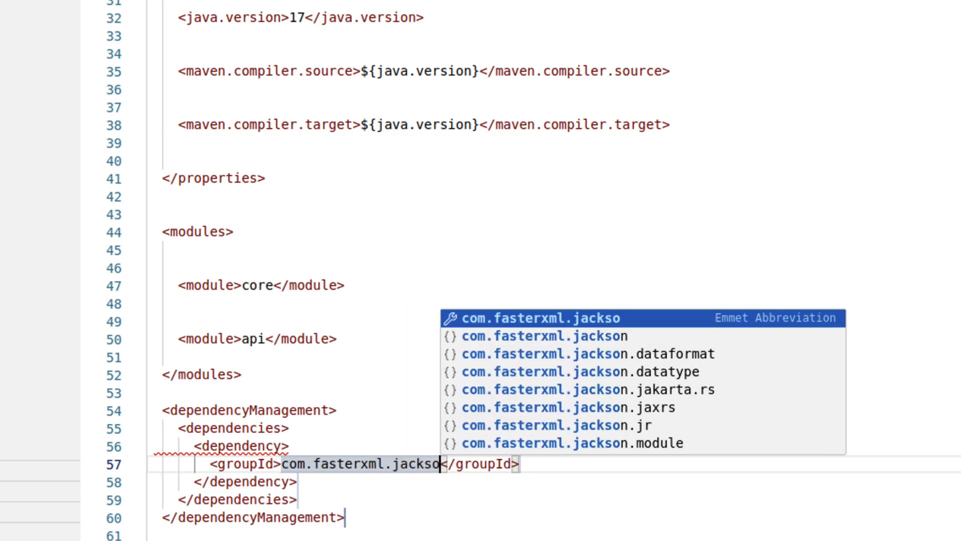
pyautogui.write('n.core')
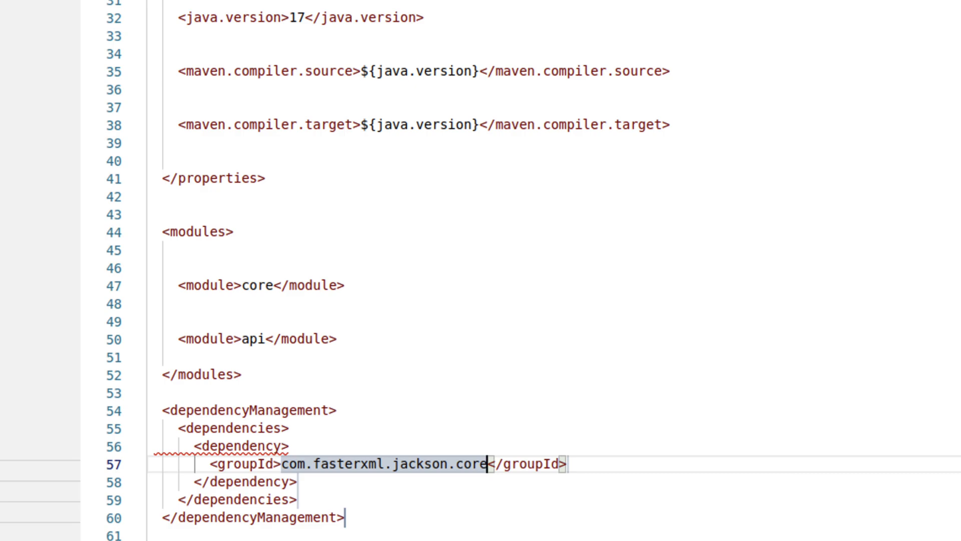
pyautogui.press('Enter')
pyautogui.write('<artifactId></artifactId>')
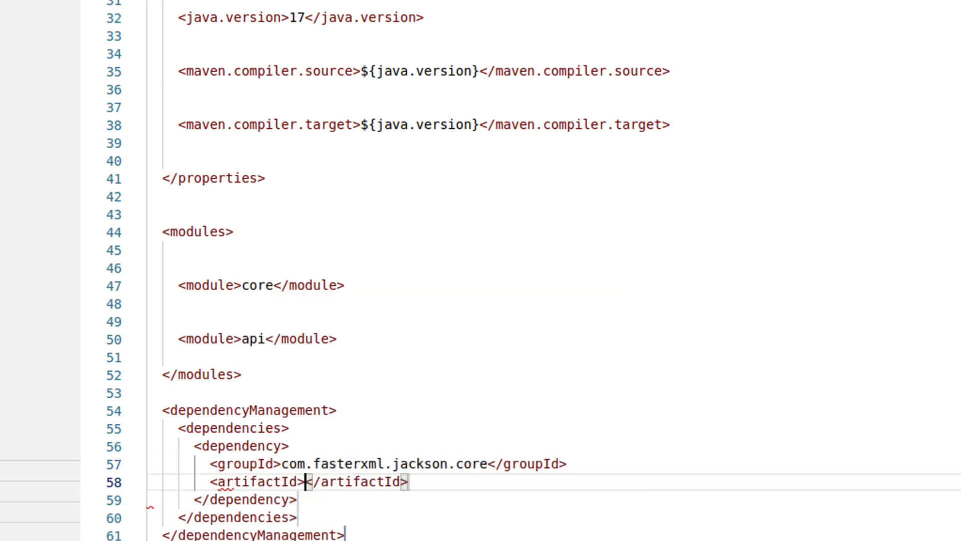
pyautogui.write('jackson-databind')
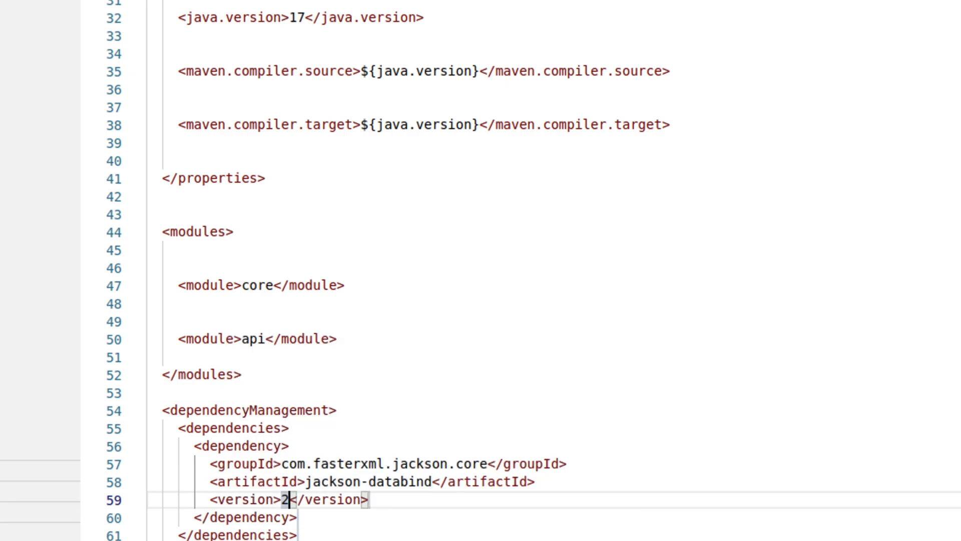
pyautogui.write('.16.0')
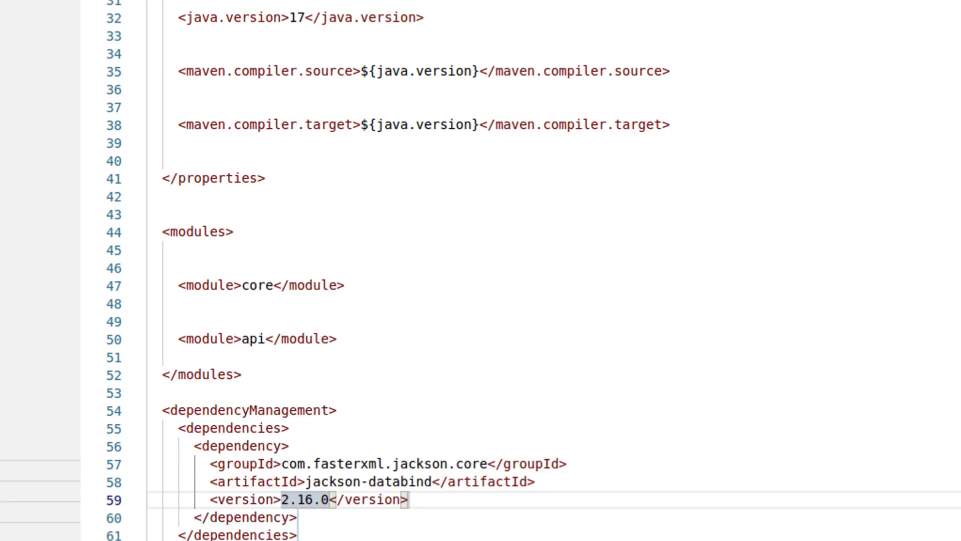
pyautogui.scroll(-3)
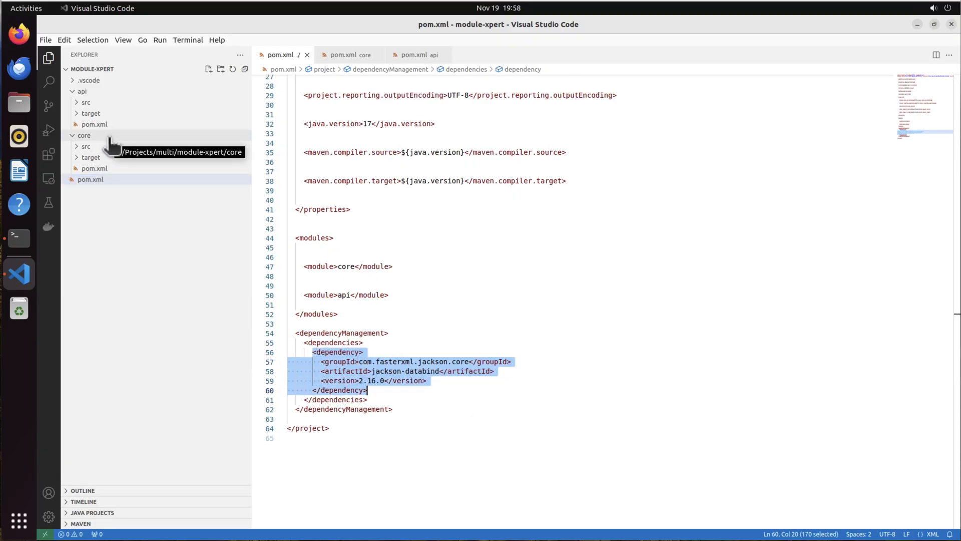
# Step: Give core's POM a versionless jackson-databind and copy its junit 4.11 into the parent's dependencyManagement
pyautogui.click(95, 169)
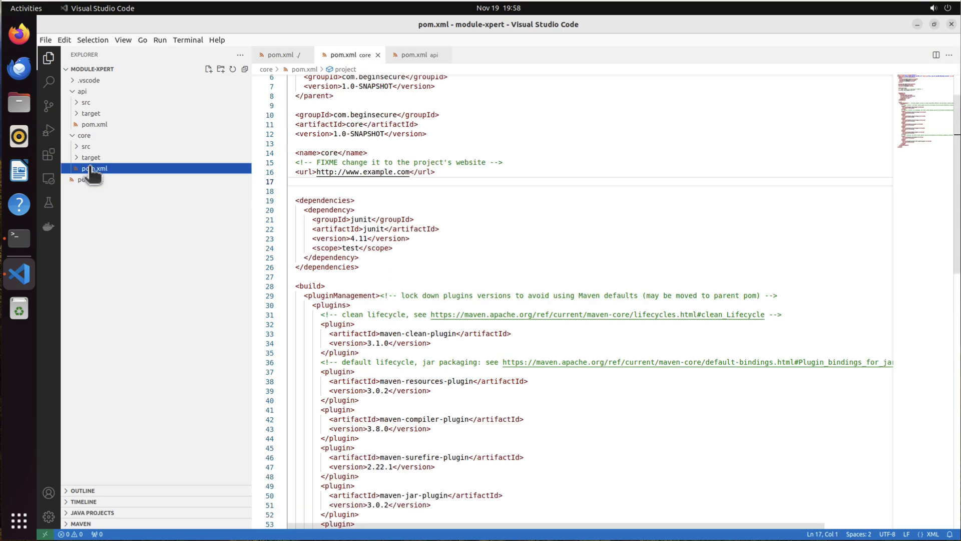
pyautogui.click(393, 258)
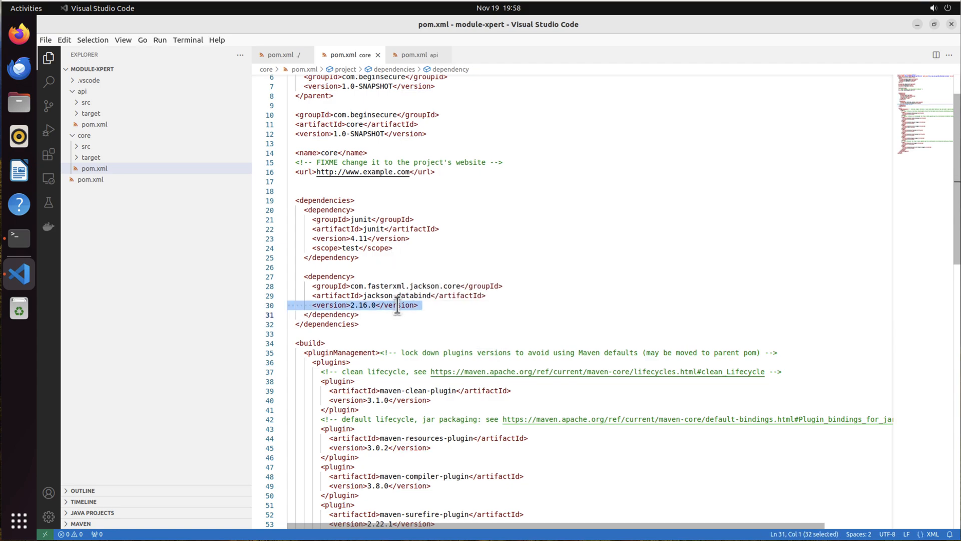
pyautogui.press('Delete')
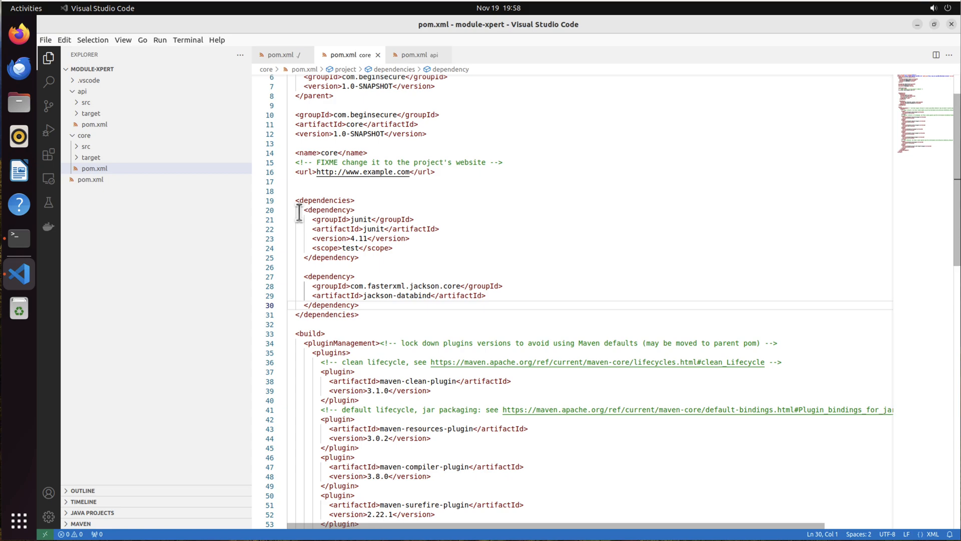
pyautogui.rightClick(338, 239)
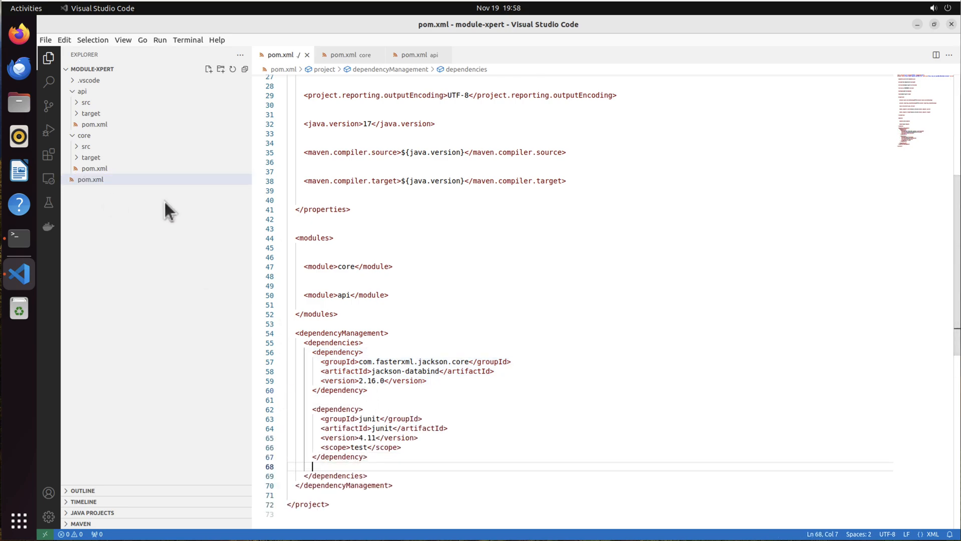
pyautogui.click(347, 54)
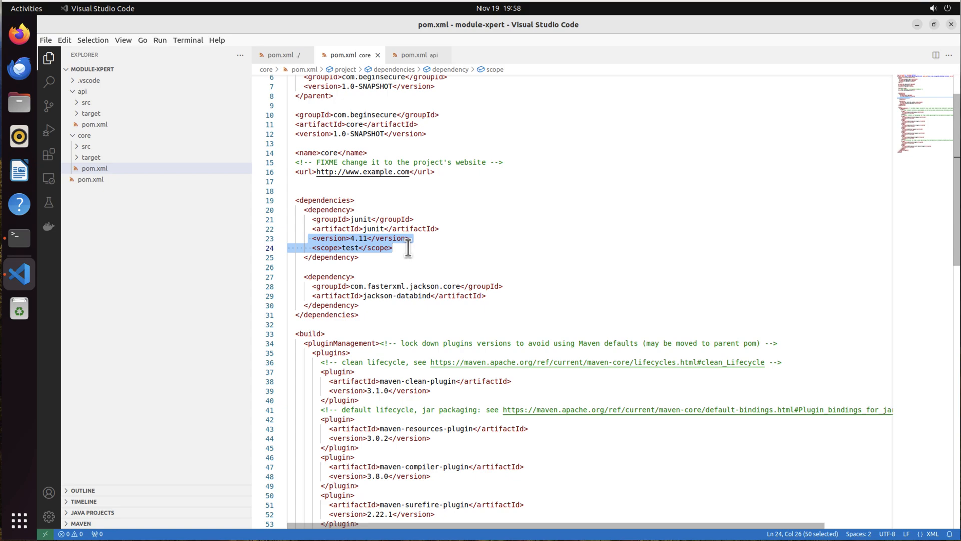
# Step: Remove junit's version and scope lines from core/pom.xml and api/pom.xml
pyautogui.press('Delete')
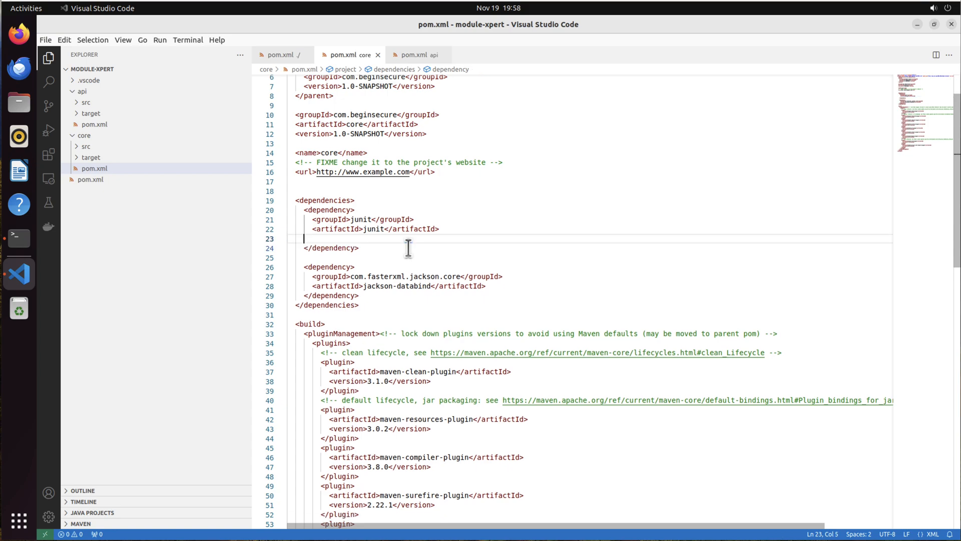
pyautogui.press('Backspace')
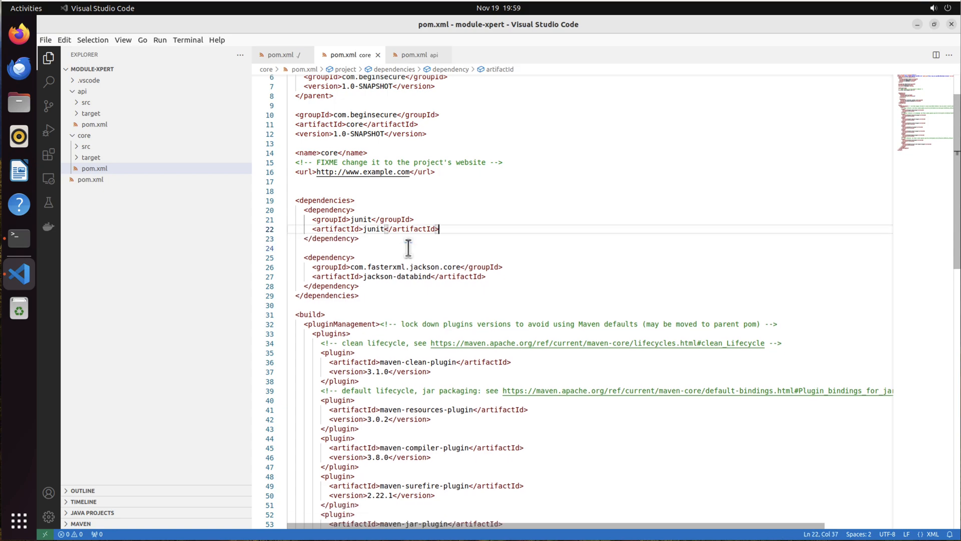
pyautogui.click(94, 168)
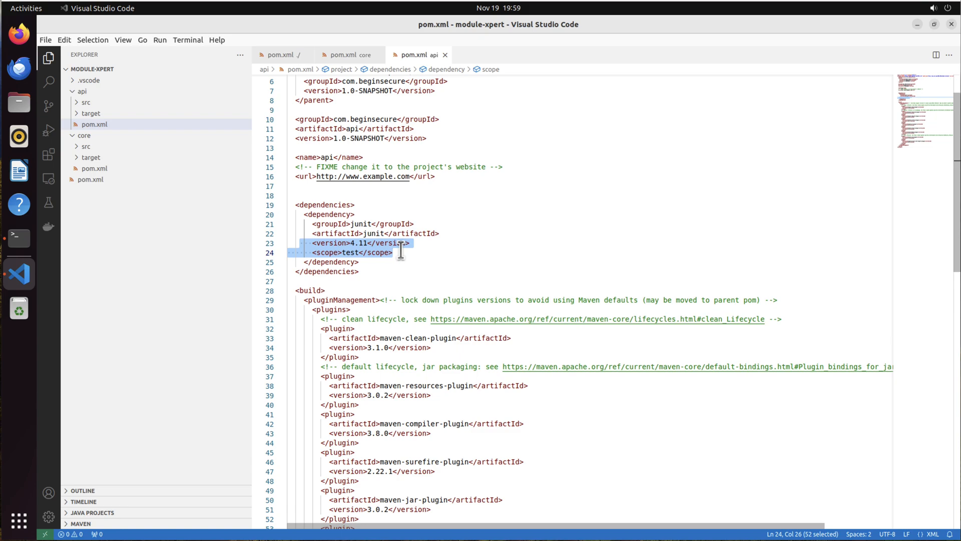
pyautogui.press('Delete')
pyautogui.write('m')
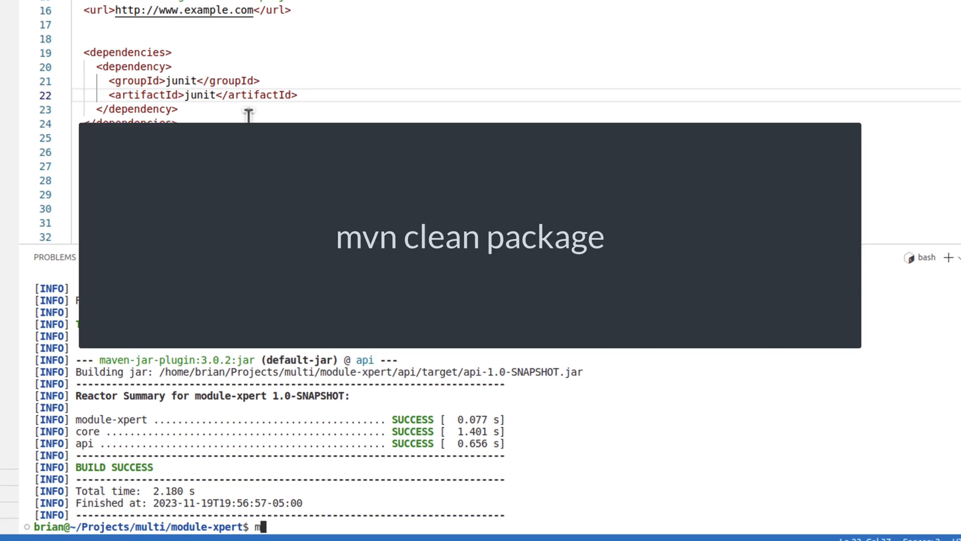
# Step: Enter mvn clean package in the integrated terminal without running it yet
pyautogui.write('vn clean package')
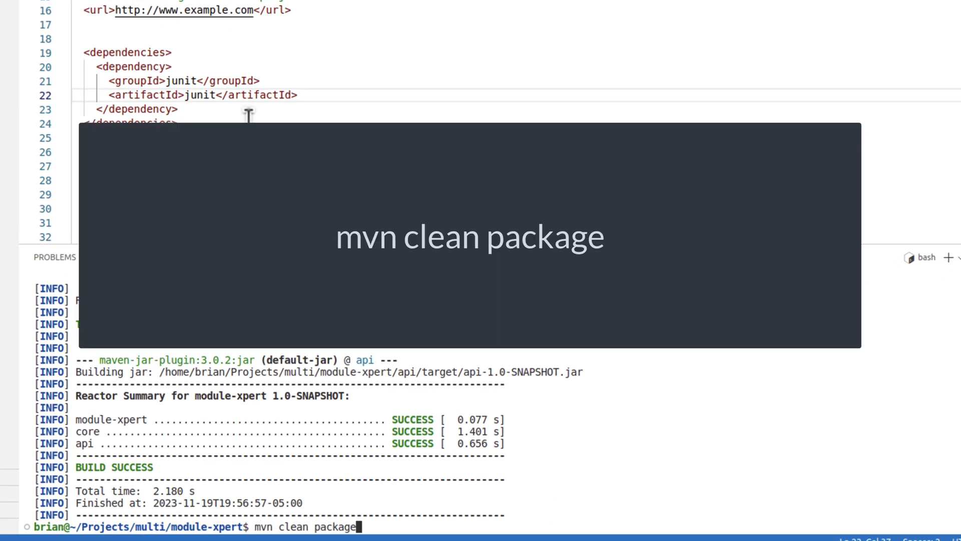